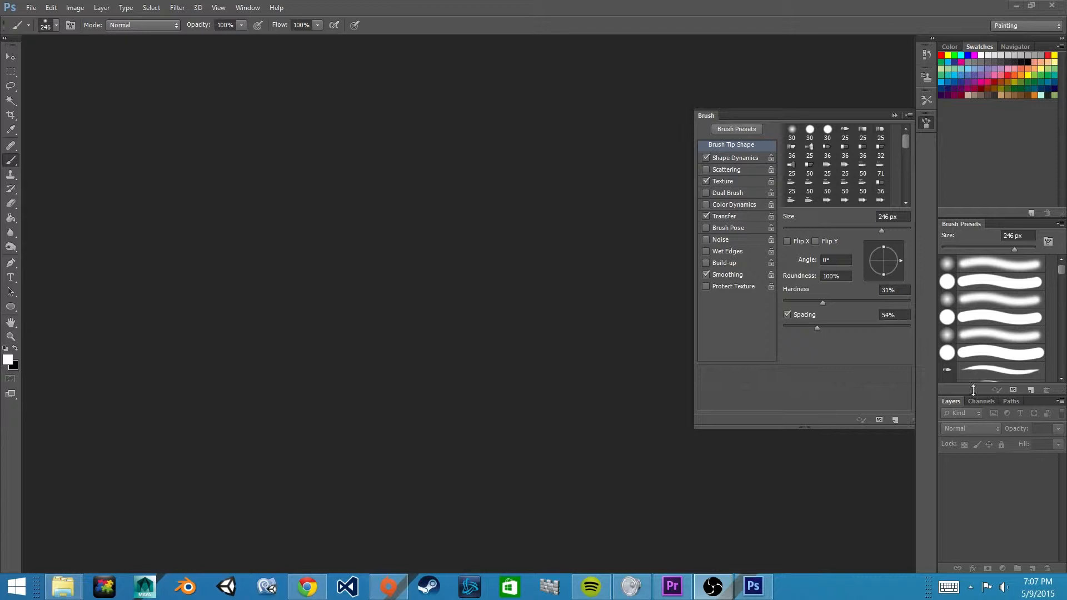
mouse_move(223, 192)
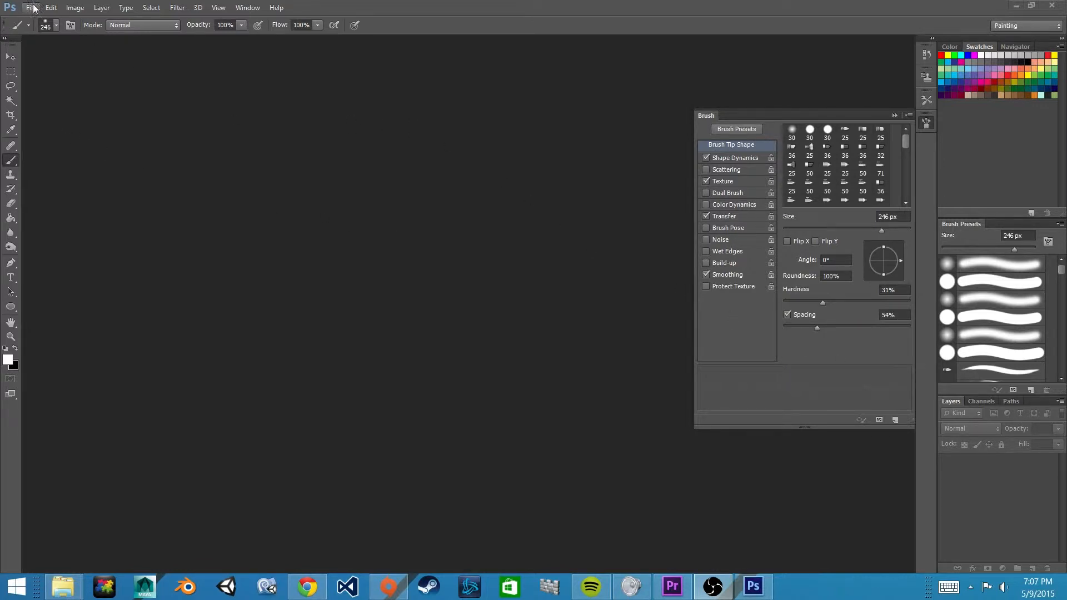
Create a new U.S. Paper Letter document at 300 pixels per inch.
left_click(30, 8)
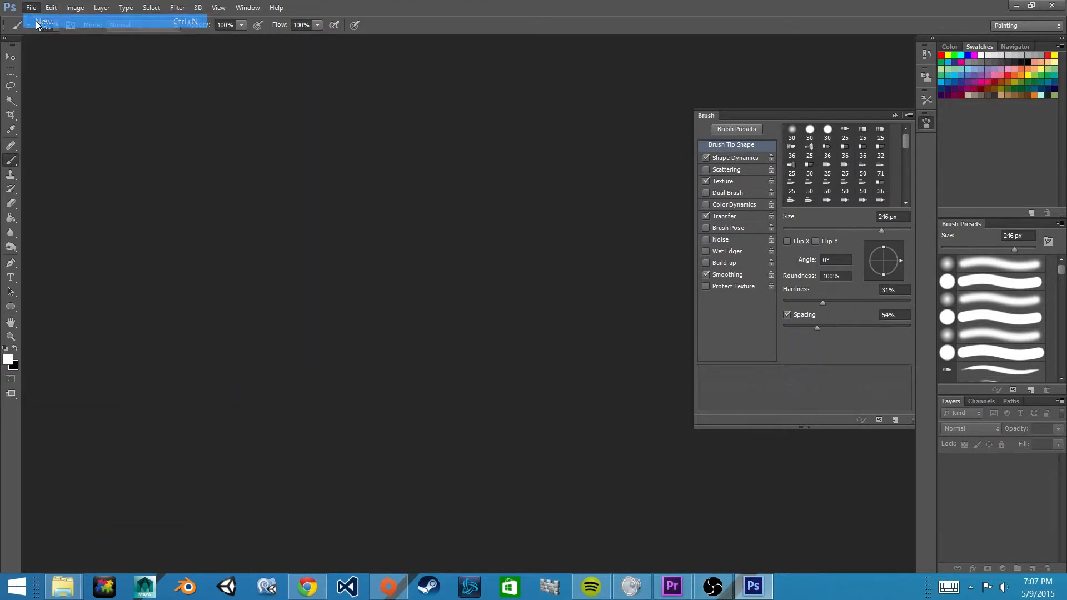
left_click(41, 23)
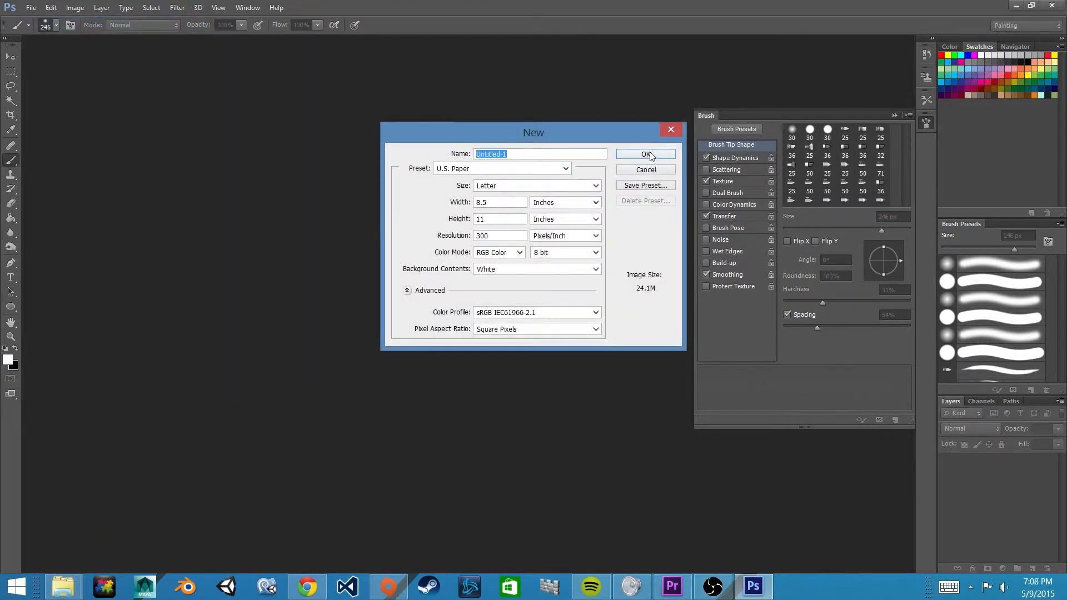
left_click(646, 154)
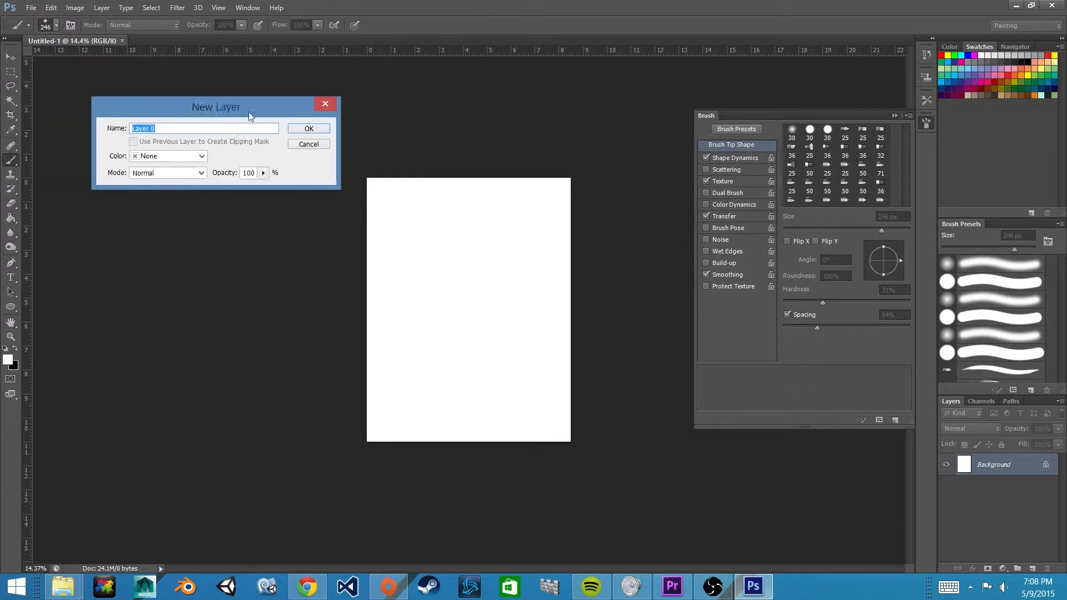
Convert the locked Background layer into an editable Layer 0.
left_click(308, 129)
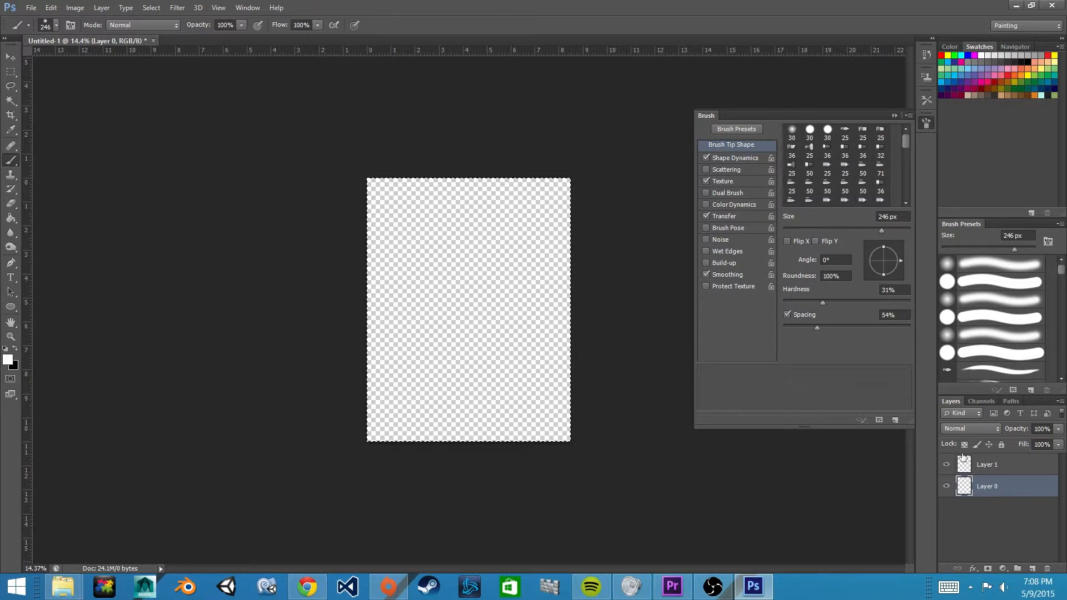
mouse_move(917, 466)
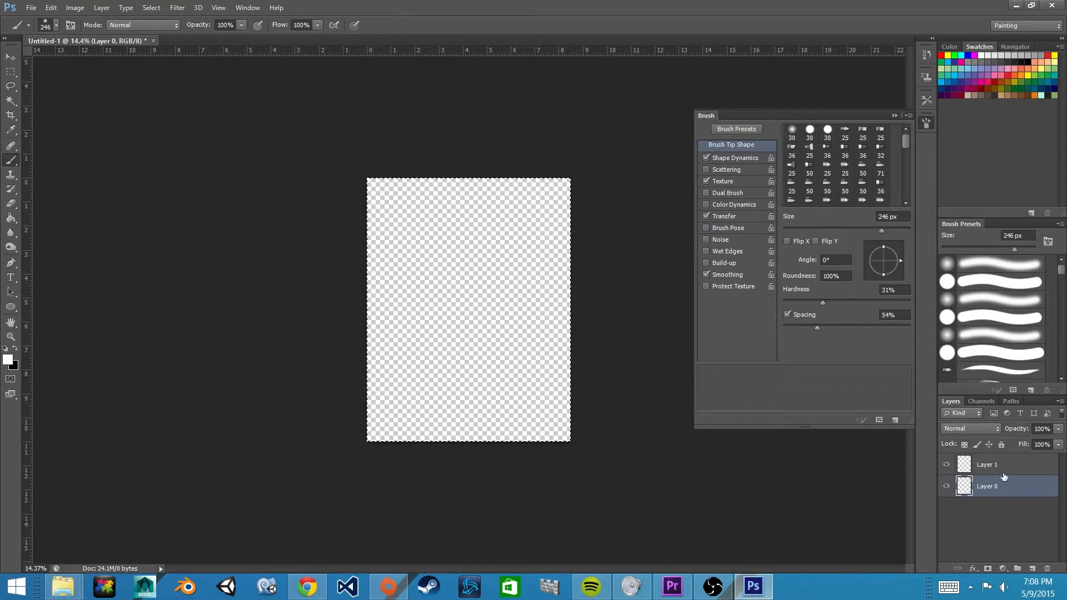
On Layer 1, turn off brush Transfer and set Hardness to 100% with 1% spacing.
left_click(1000, 465)
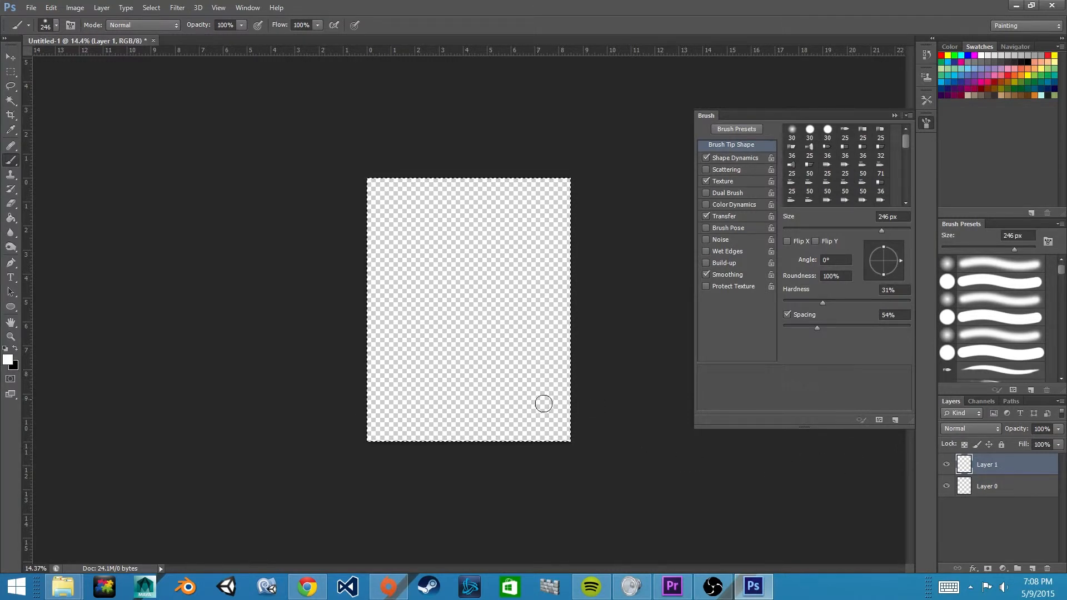
mouse_move(547, 389)
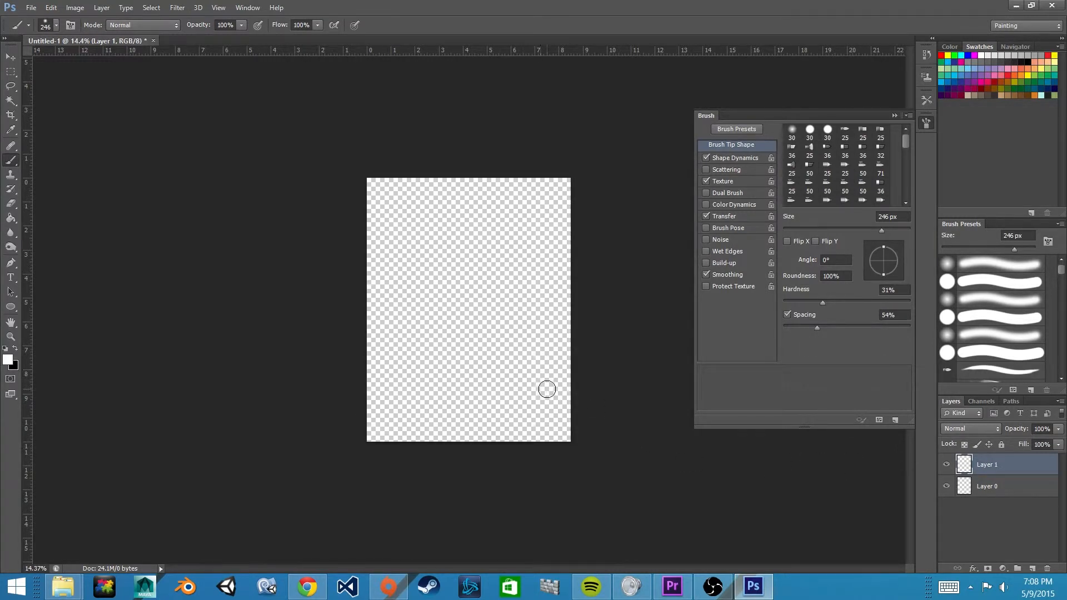
mouse_move(212, 280)
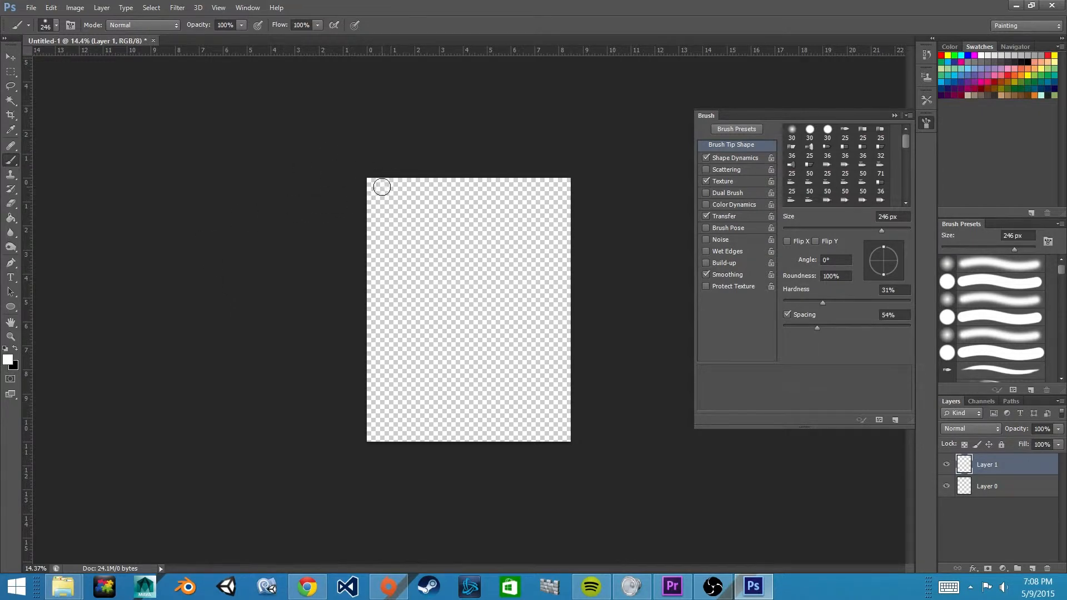
mouse_move(395, 192)
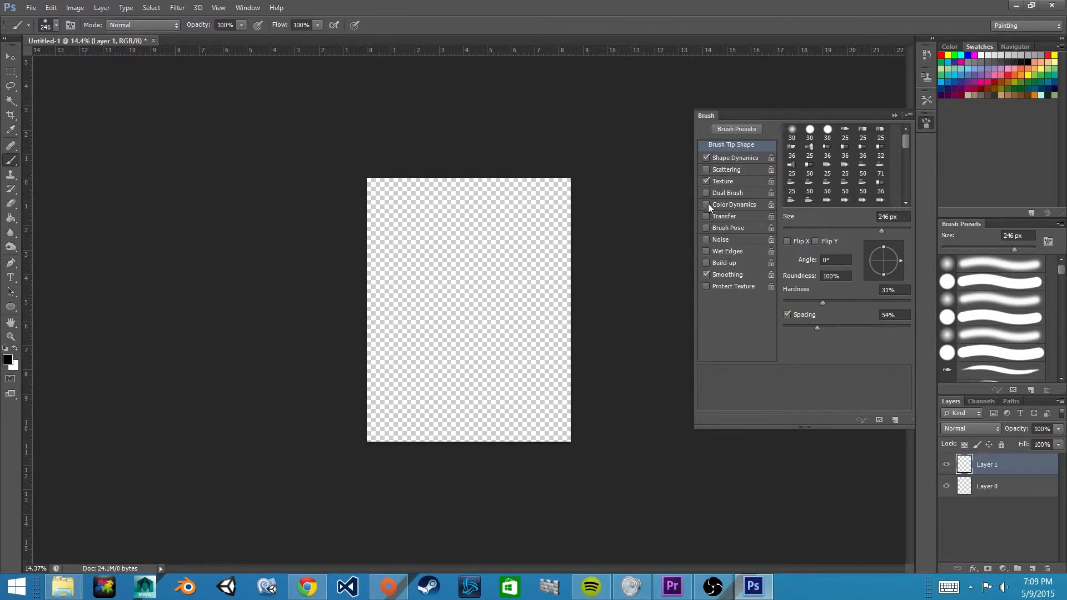
left_click(706, 181)
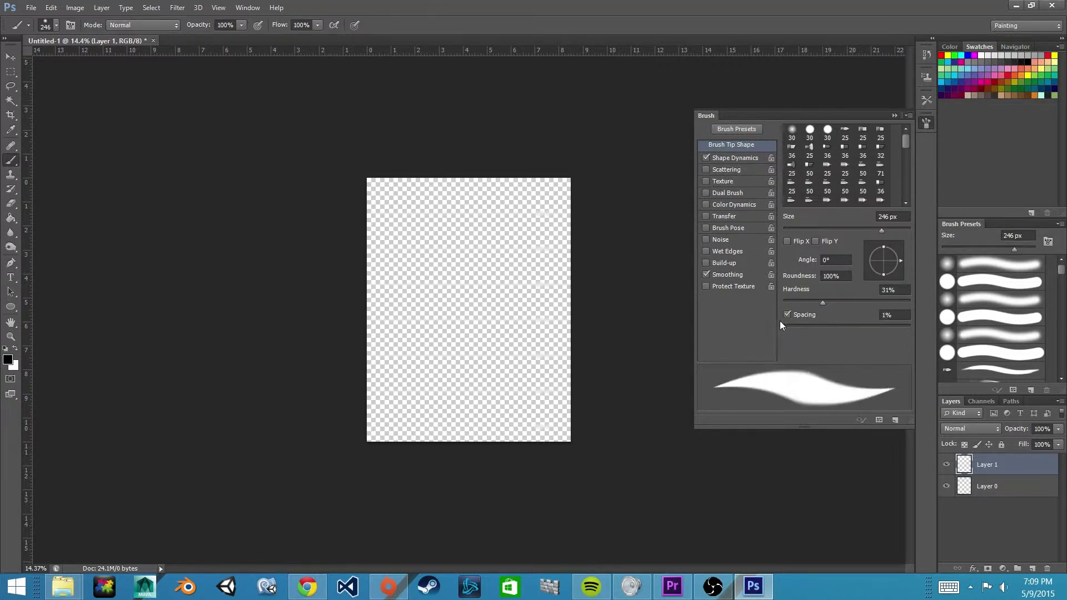
left_click_drag(823, 302, 912, 303)
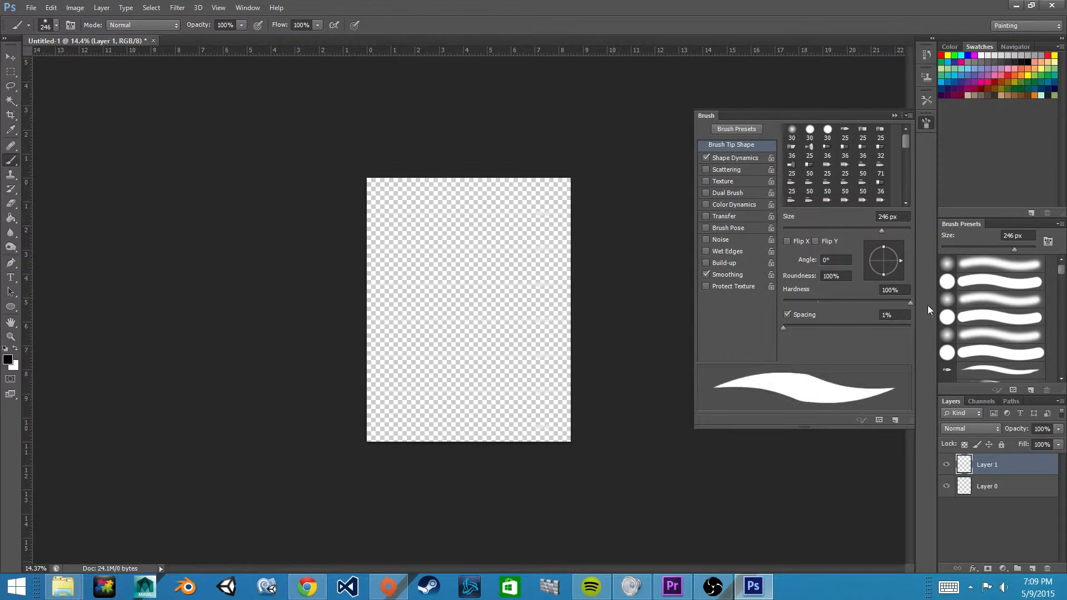
left_click(810, 129)
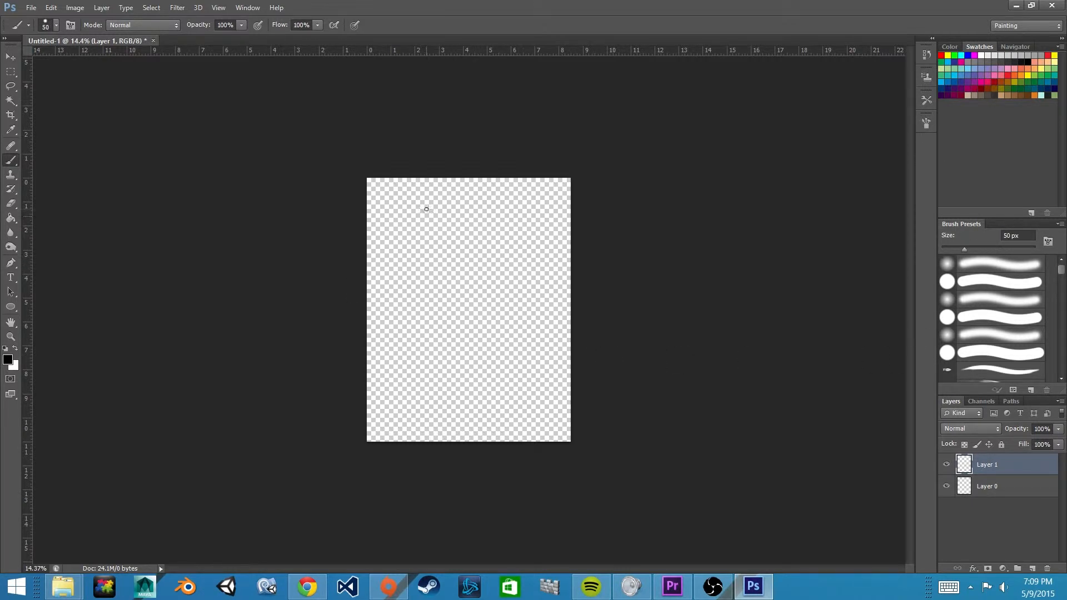
mouse_move(377, 196)
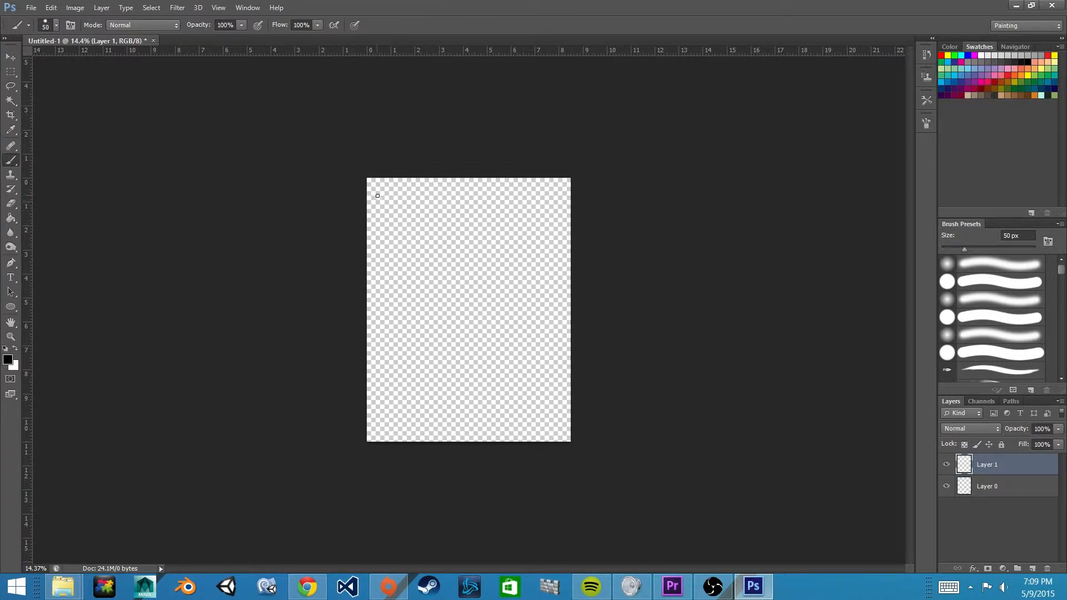
mouse_move(401, 207)
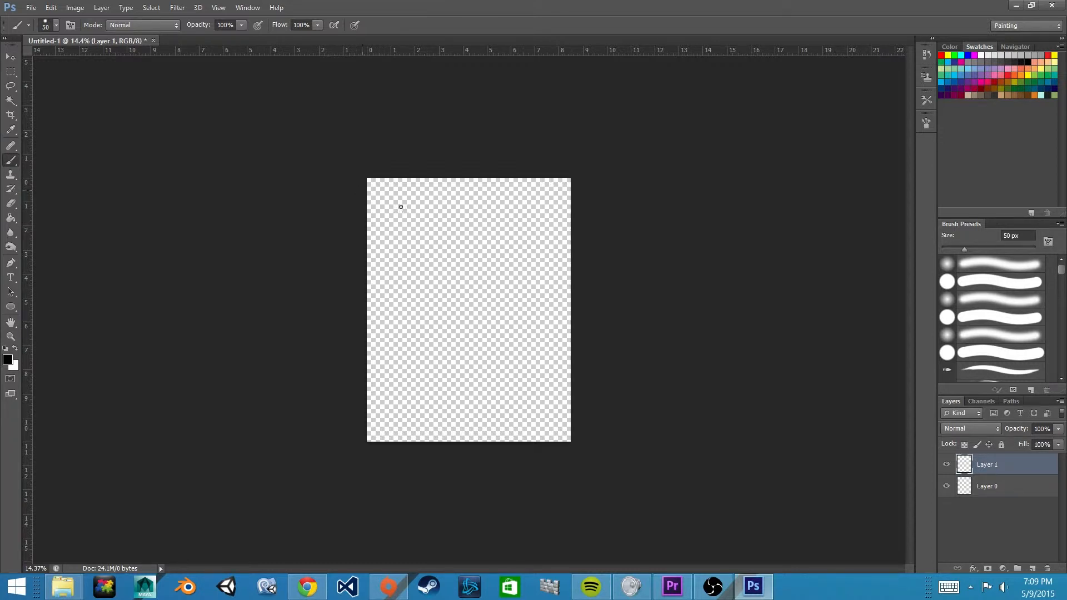
mouse_move(408, 196)
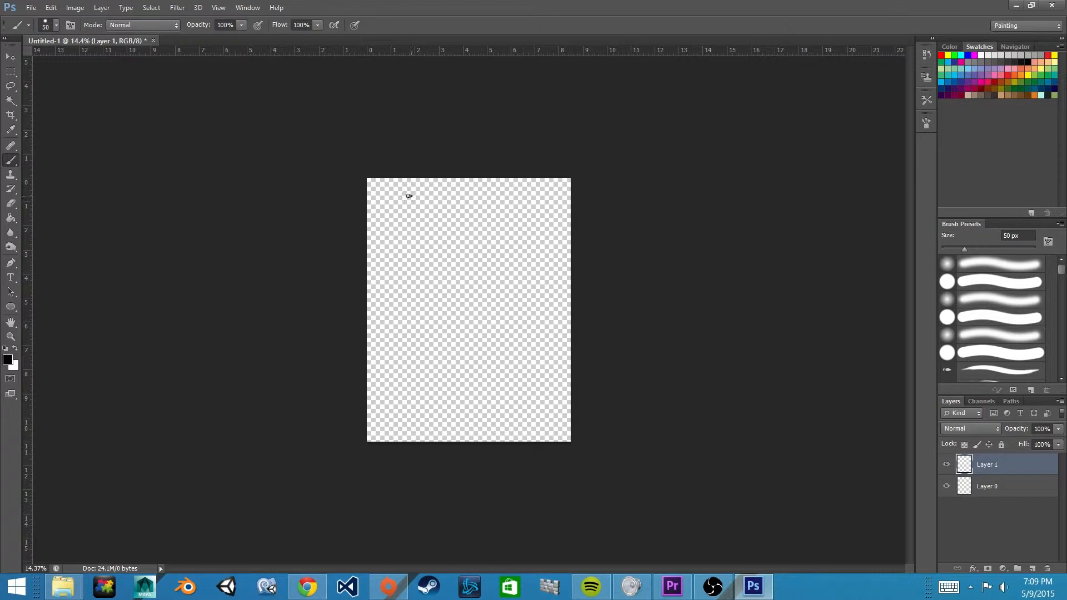
Paint a black 50 px oval outline in the top-left area of Layer 1.
left_click_drag(416, 211, 388, 197)
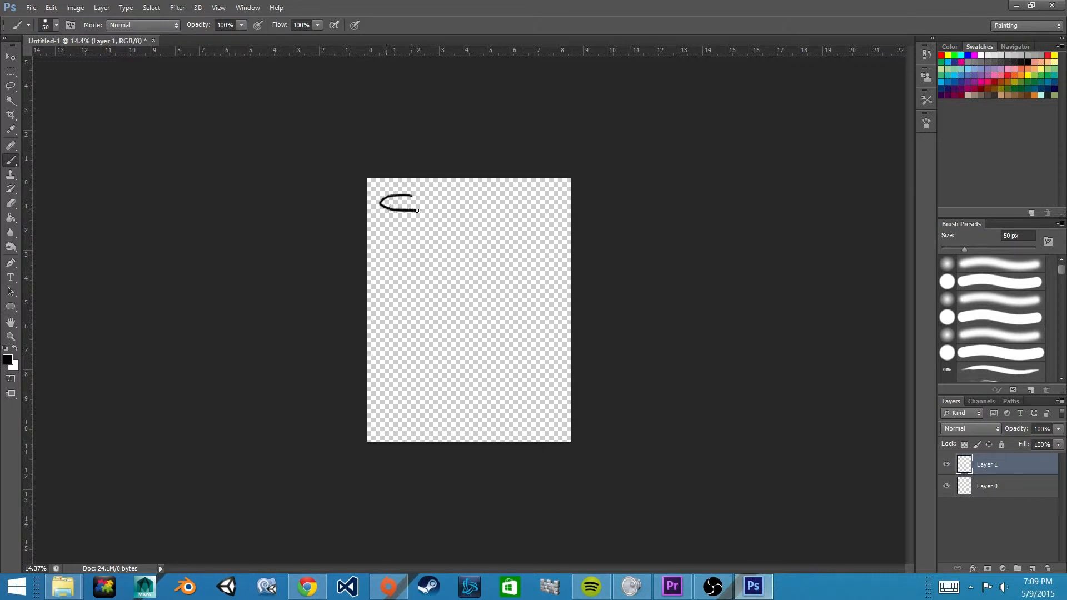
left_click_drag(415, 207, 412, 197)
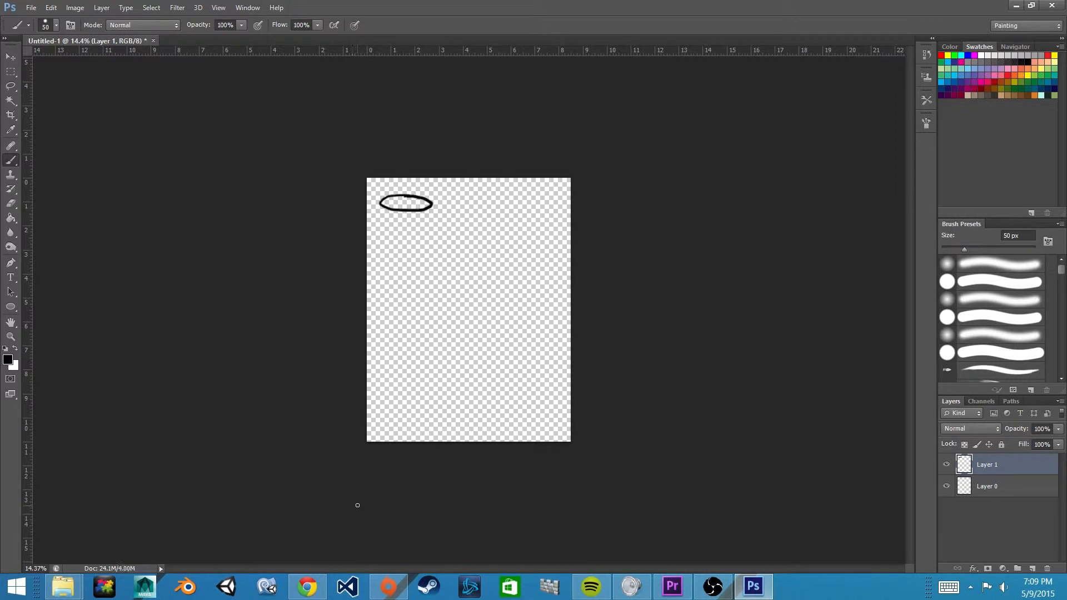
mouse_move(1026, 581)
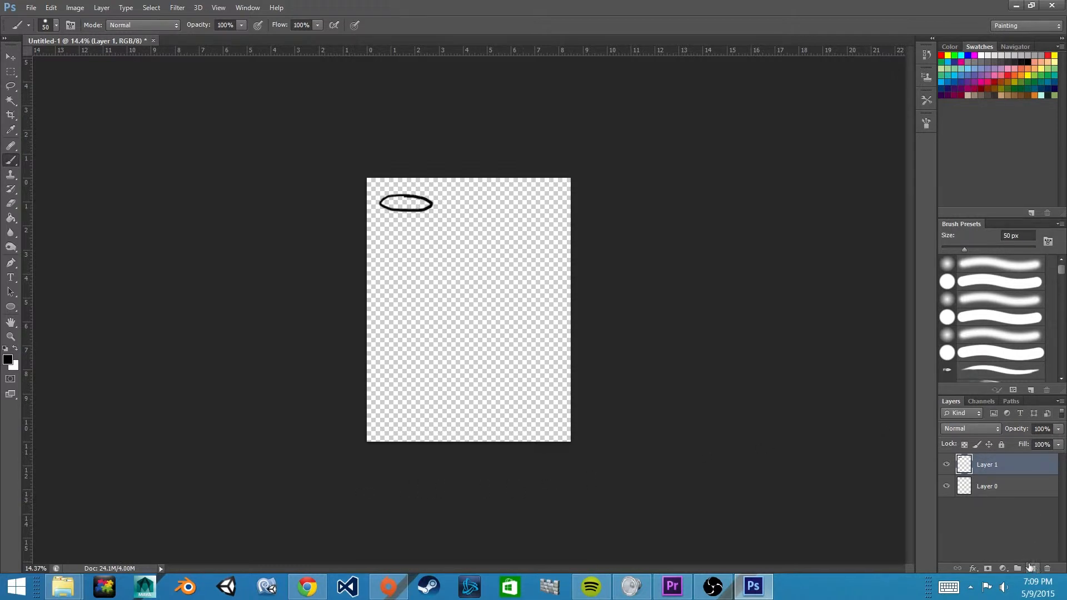
mouse_move(940, 453)
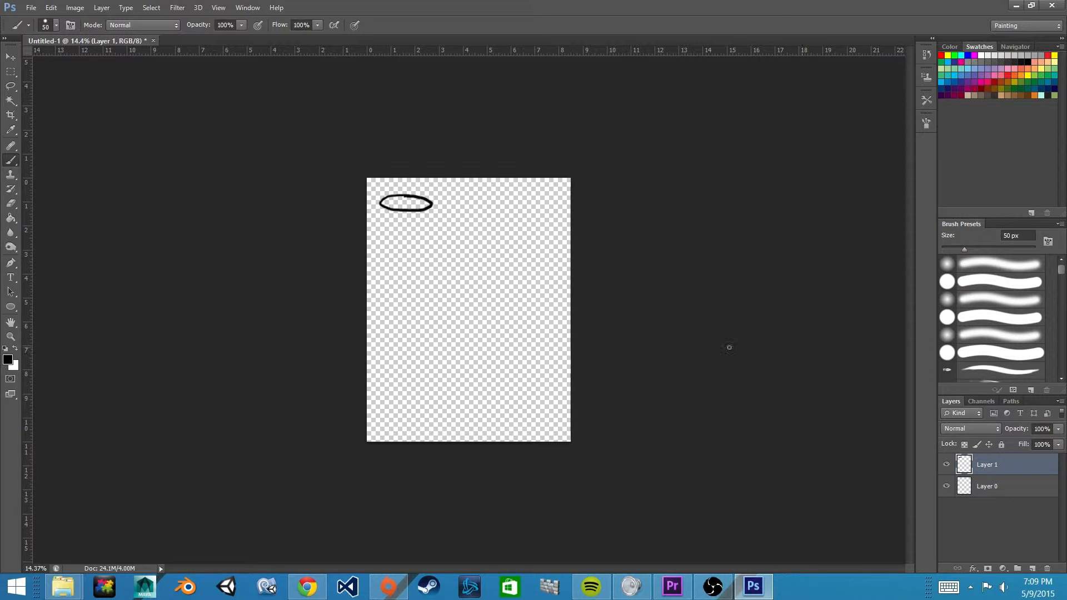
mouse_move(12, 364)
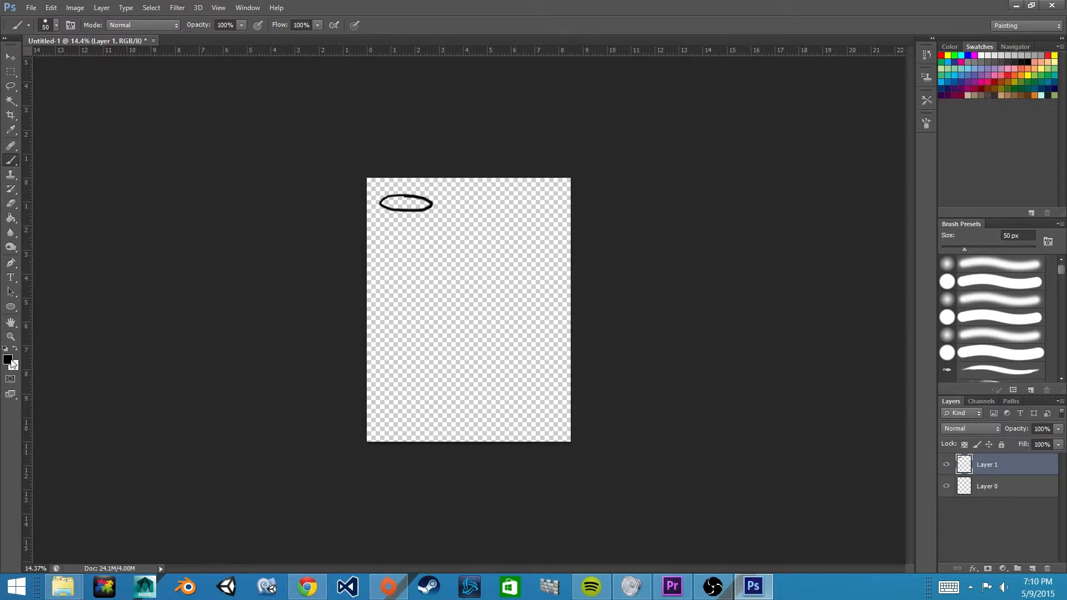
Set the foreground colour to pure red for filling the first oval.
left_click(7, 360)
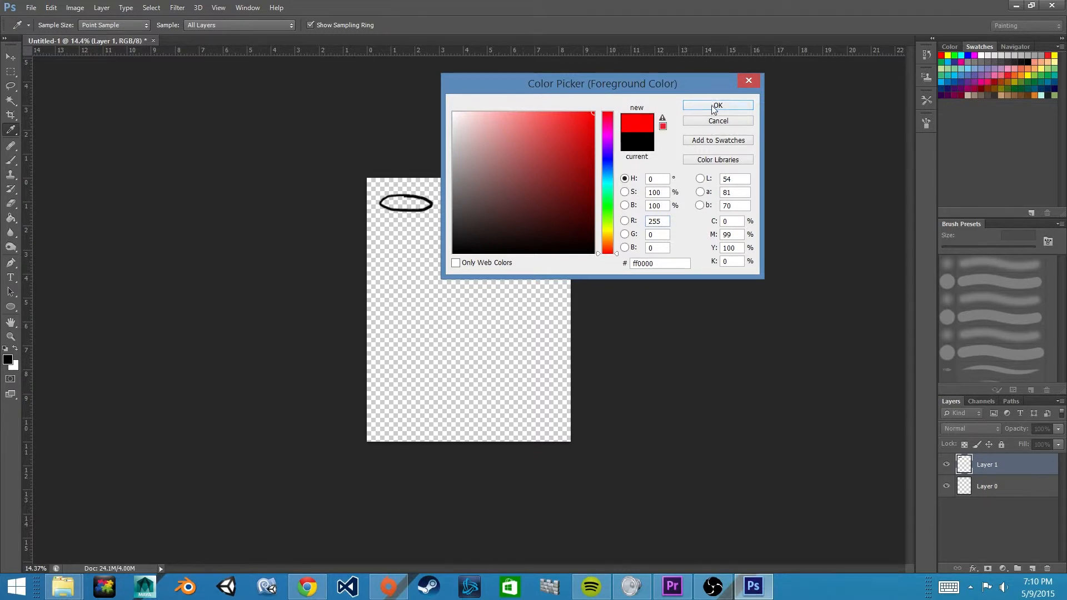
left_click(717, 105)
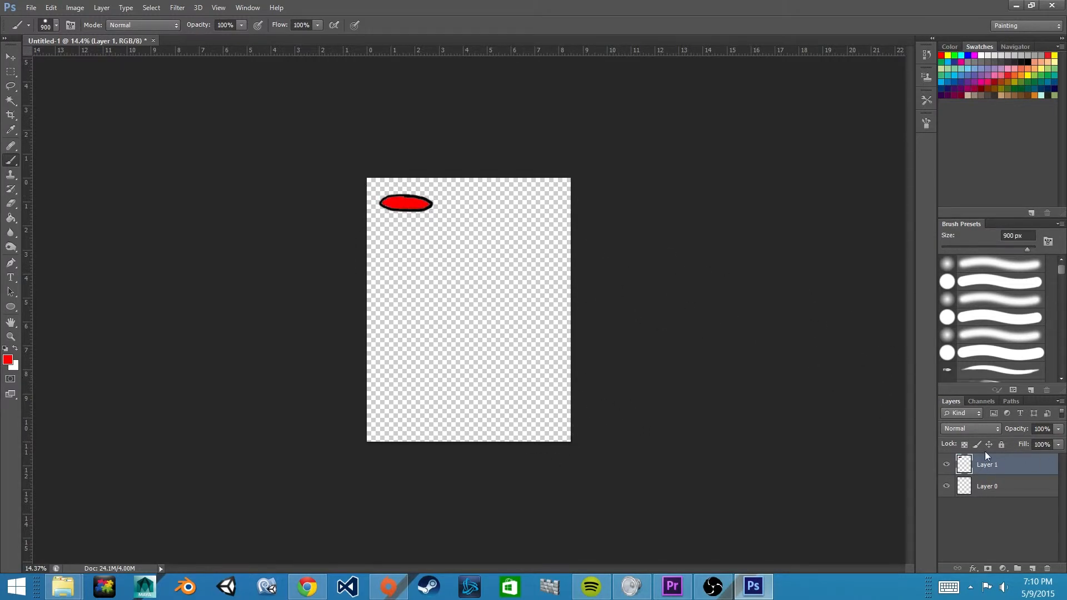
mouse_move(255, 103)
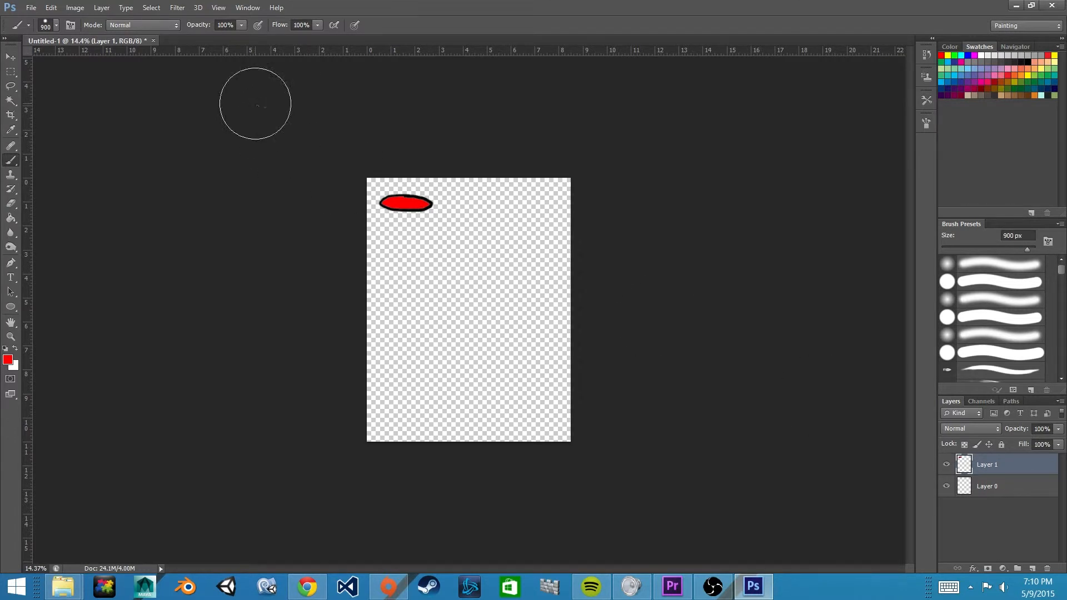
mouse_move(274, 128)
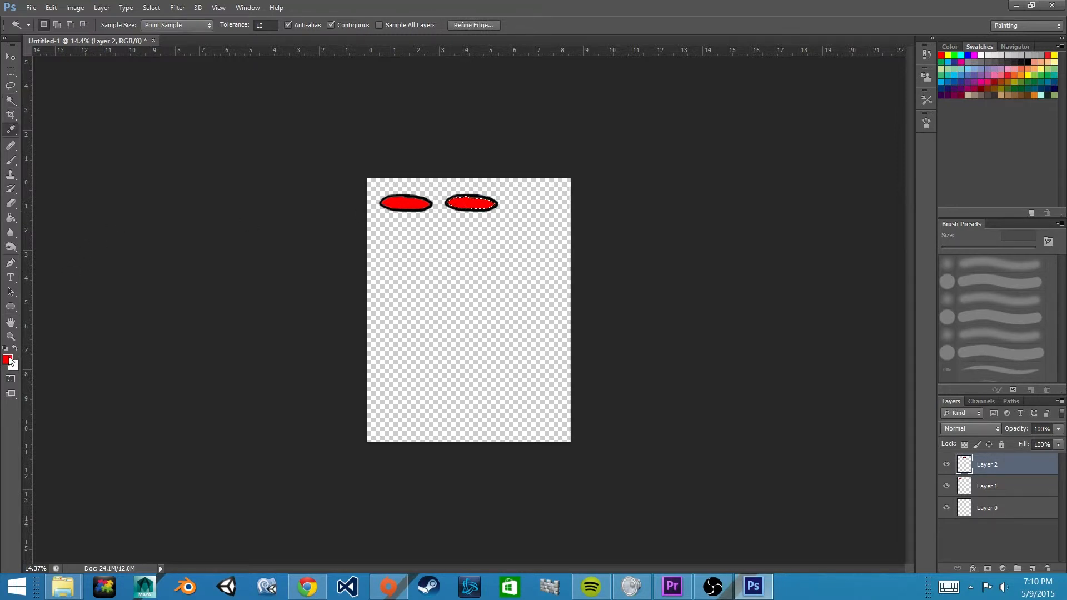
Set the foreground colour to a darker green and fill the second oval.
left_click(7, 359)
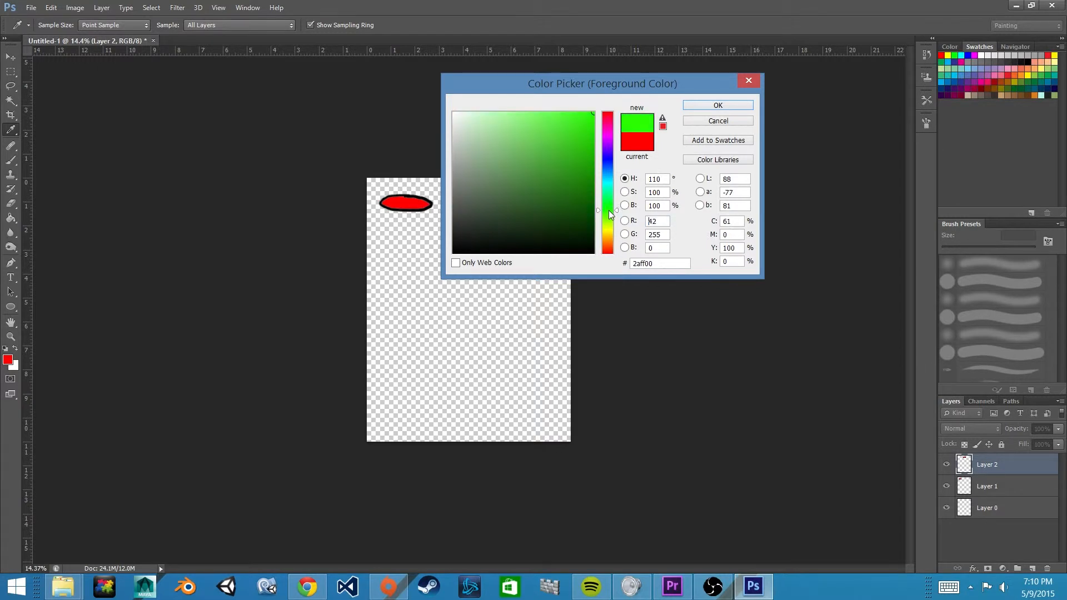
left_click(569, 176)
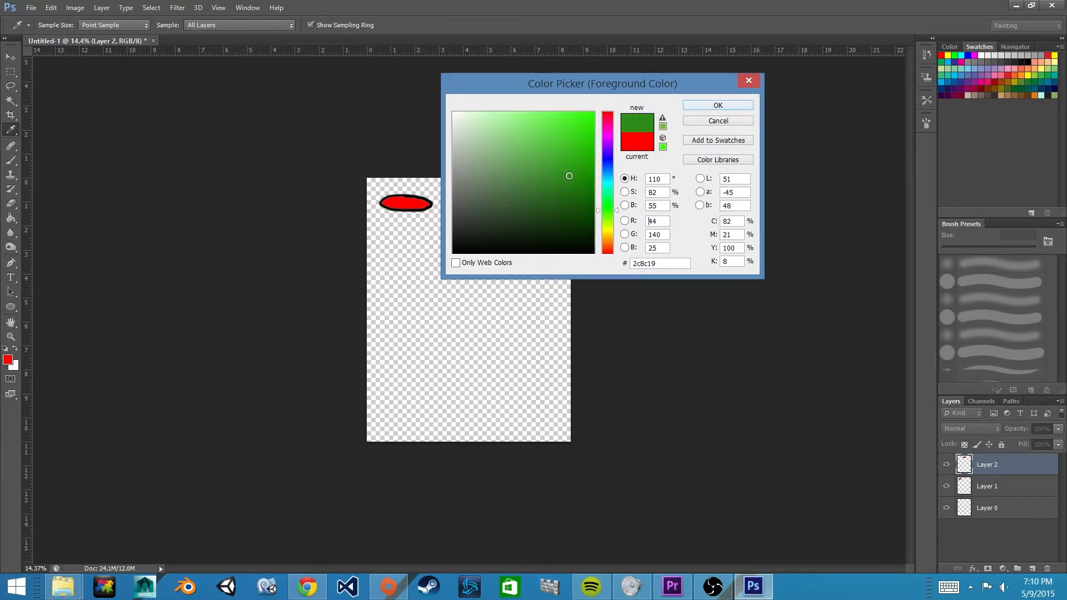
left_click(718, 105)
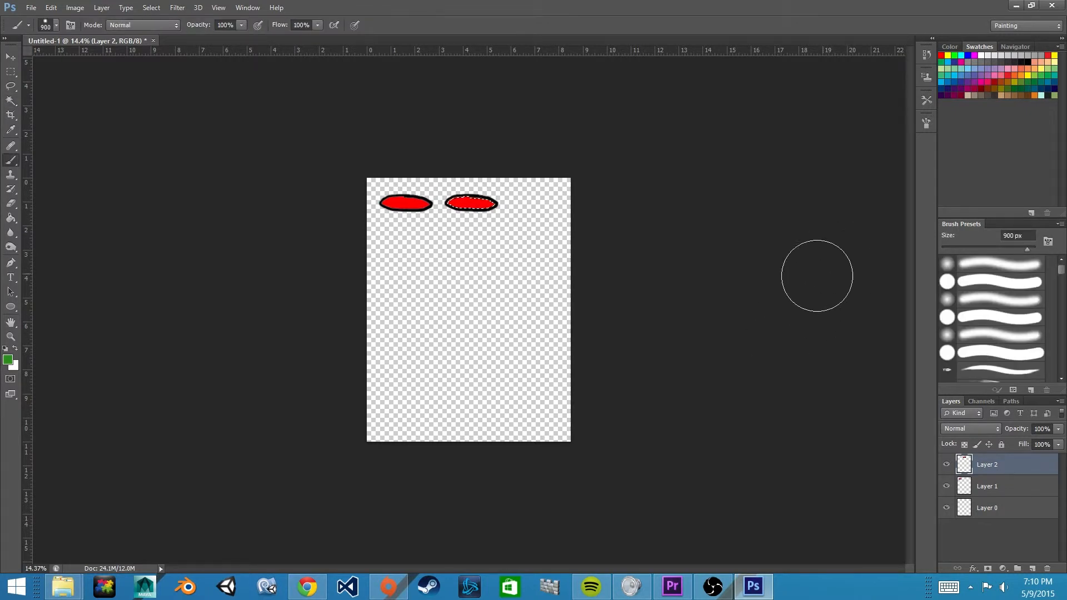
left_click(470, 203)
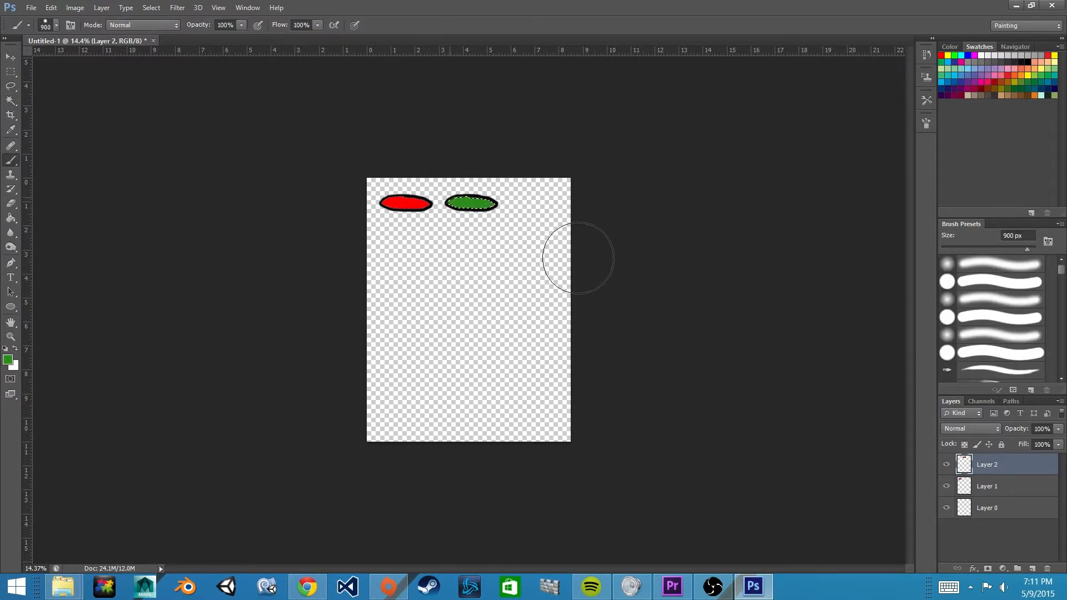
mouse_move(497, 278)
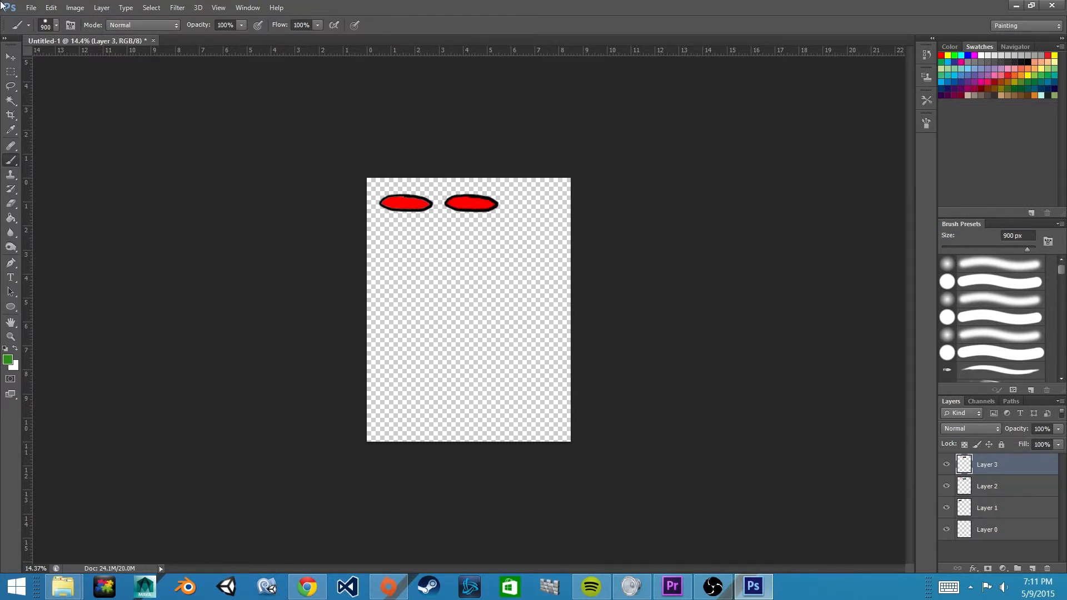
Select the third oval and start setting the foreground colour to blue.
left_click(9, 57)
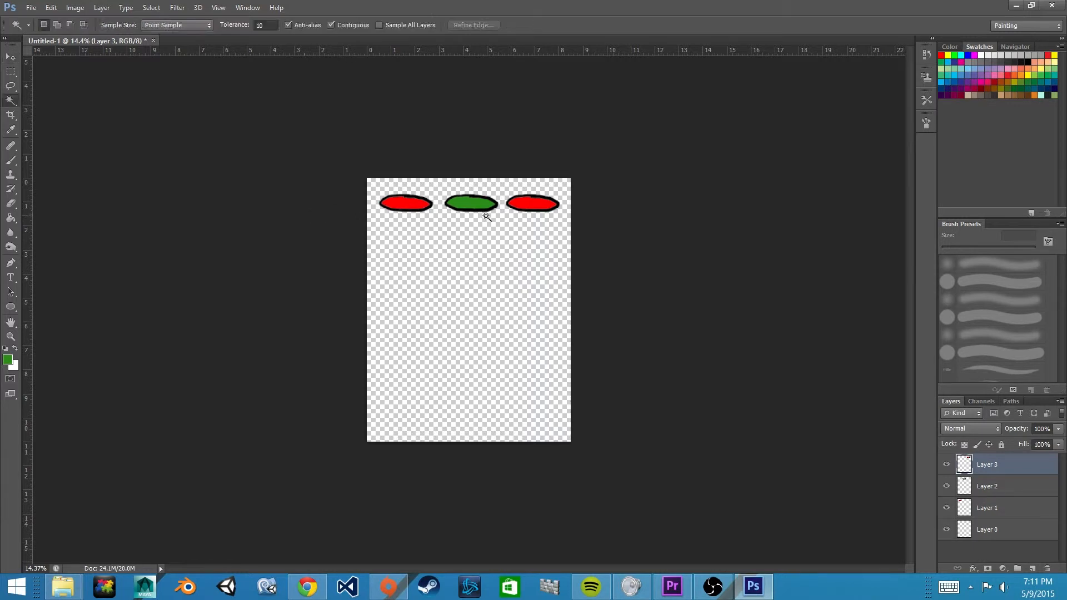
left_click(532, 204)
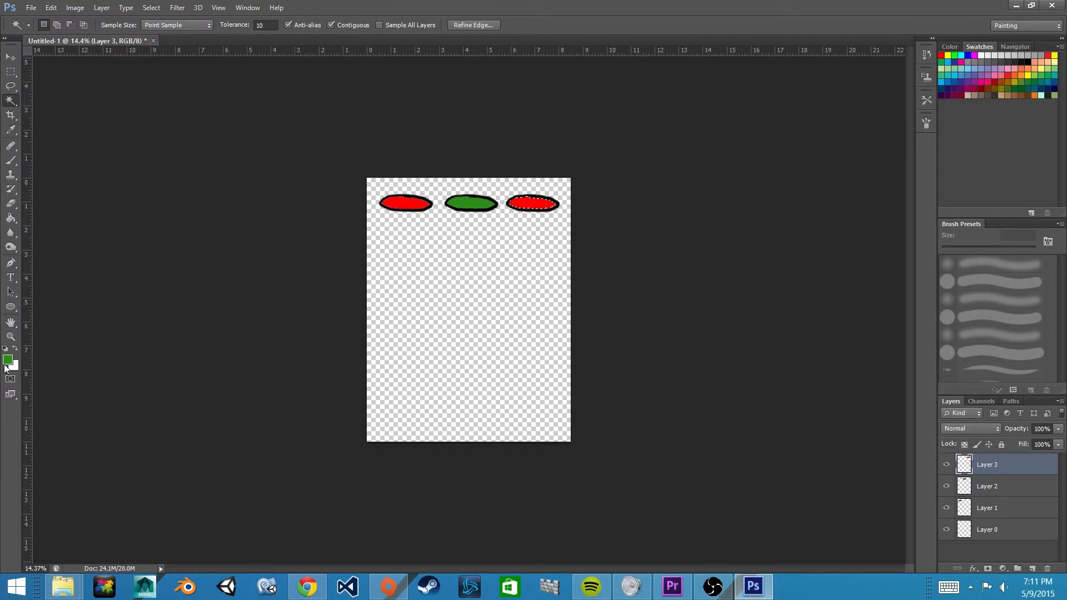
left_click(8, 361)
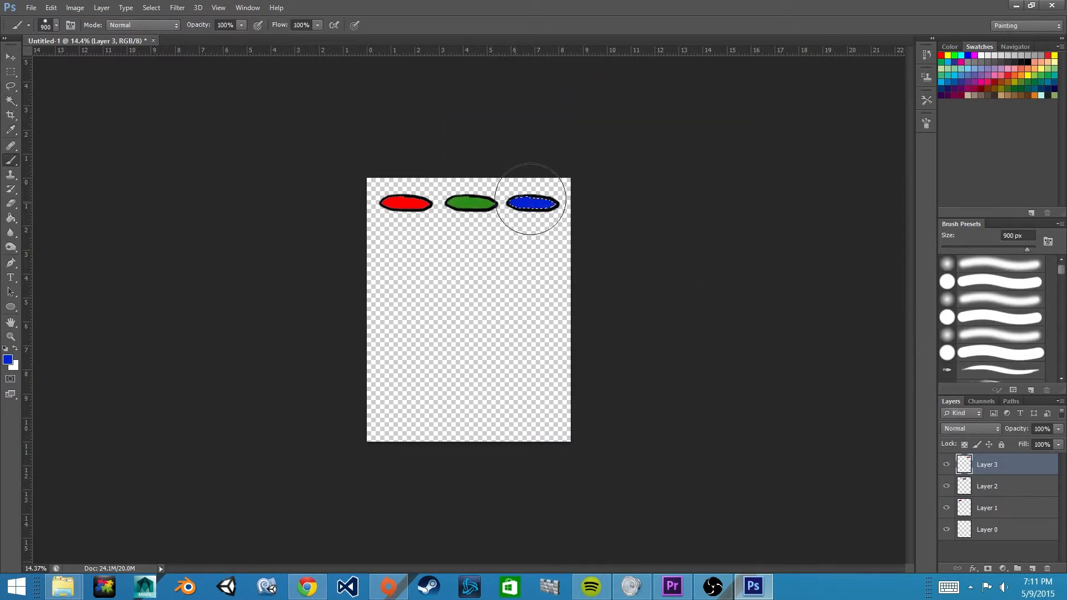
mouse_move(583, 259)
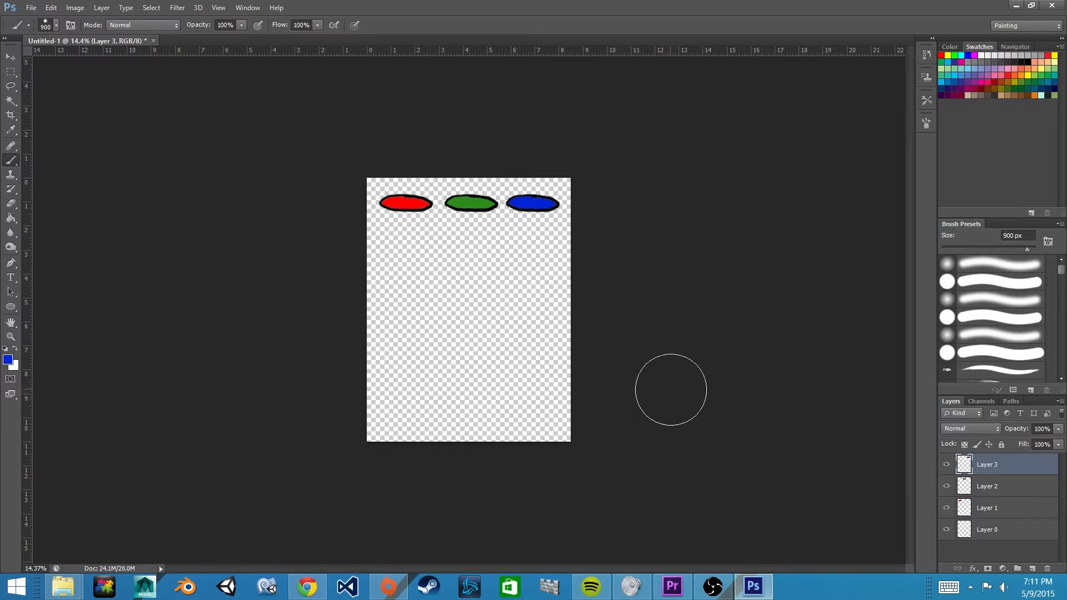
mouse_move(410, 327)
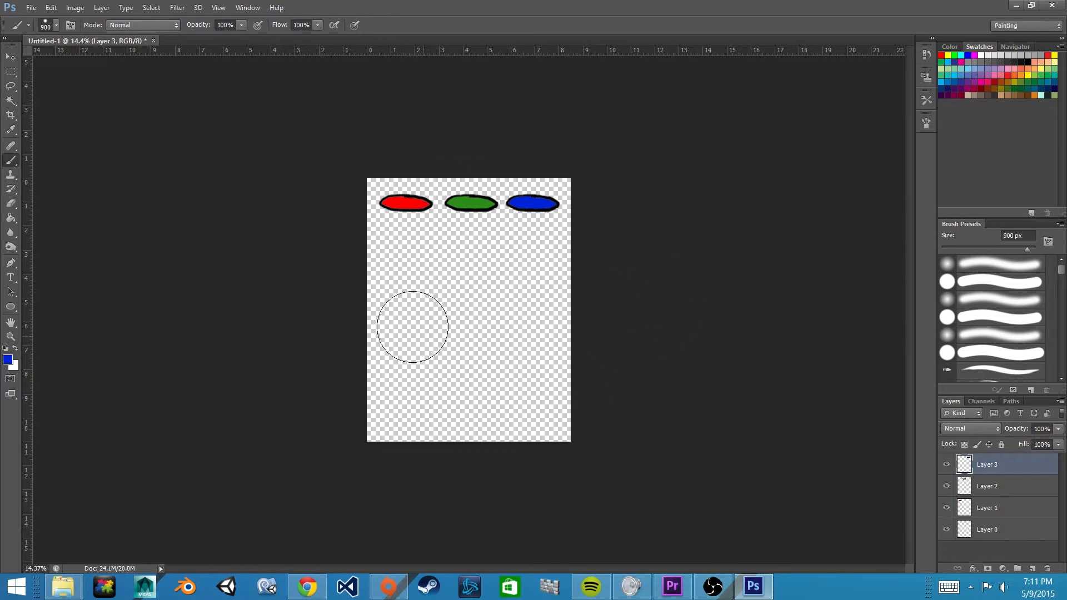
mouse_move(545, 299)
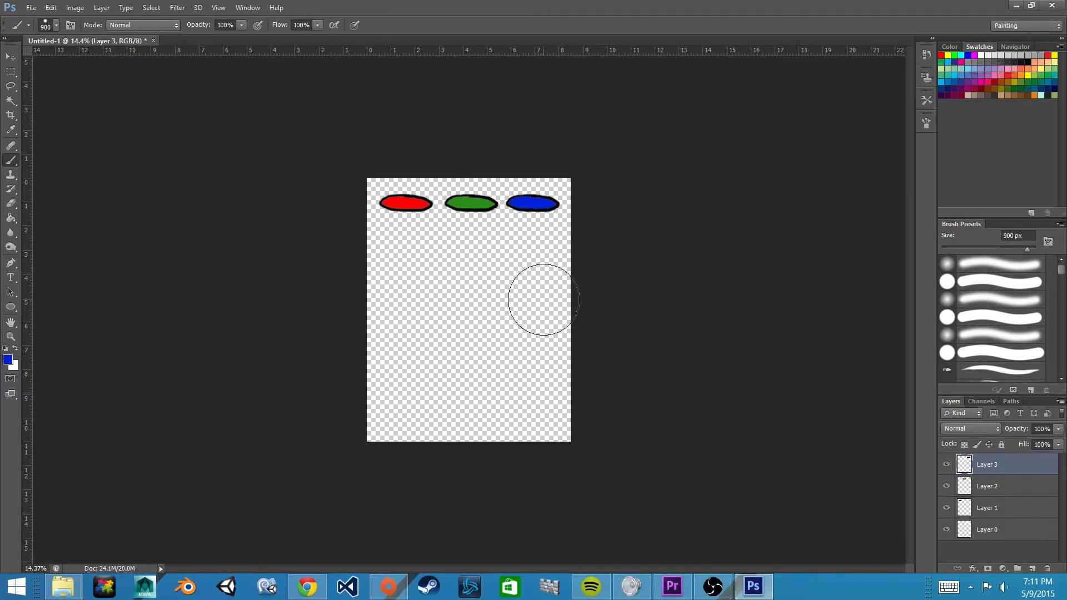
mouse_move(514, 362)
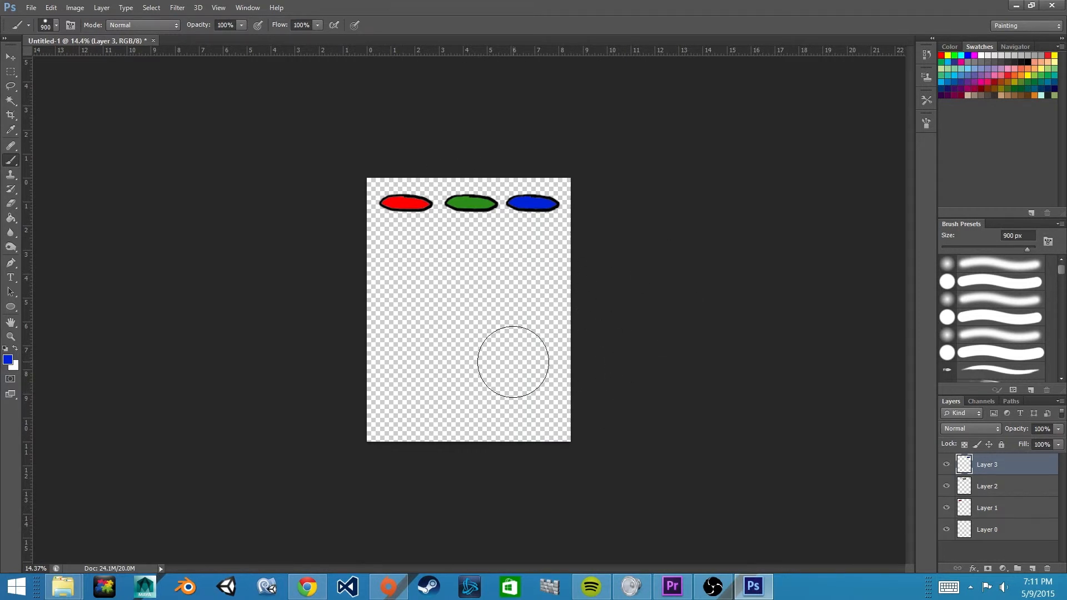
mouse_move(464, 126)
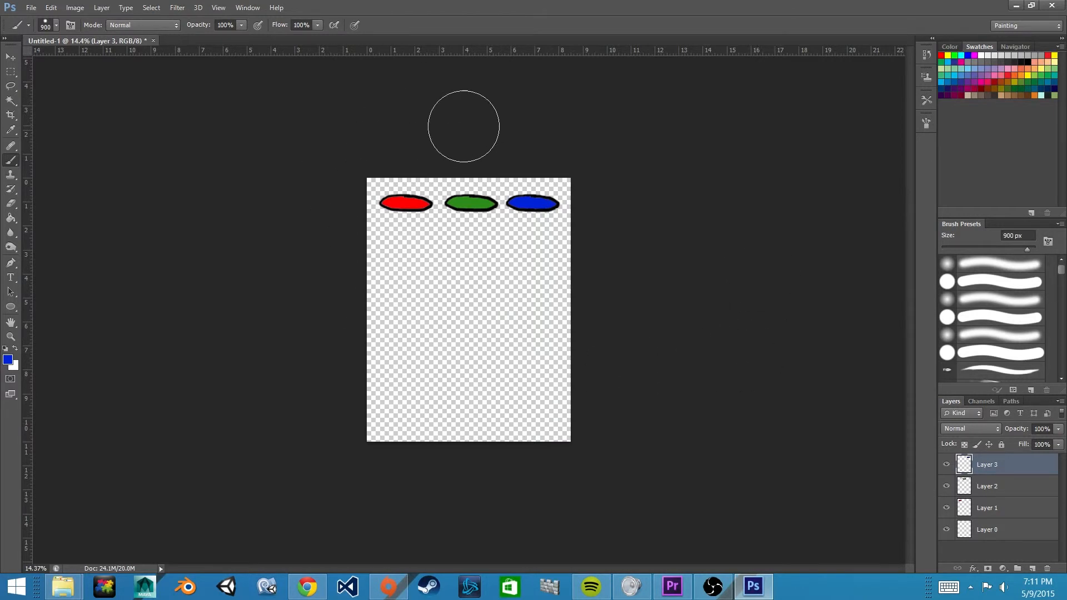
mouse_move(515, 108)
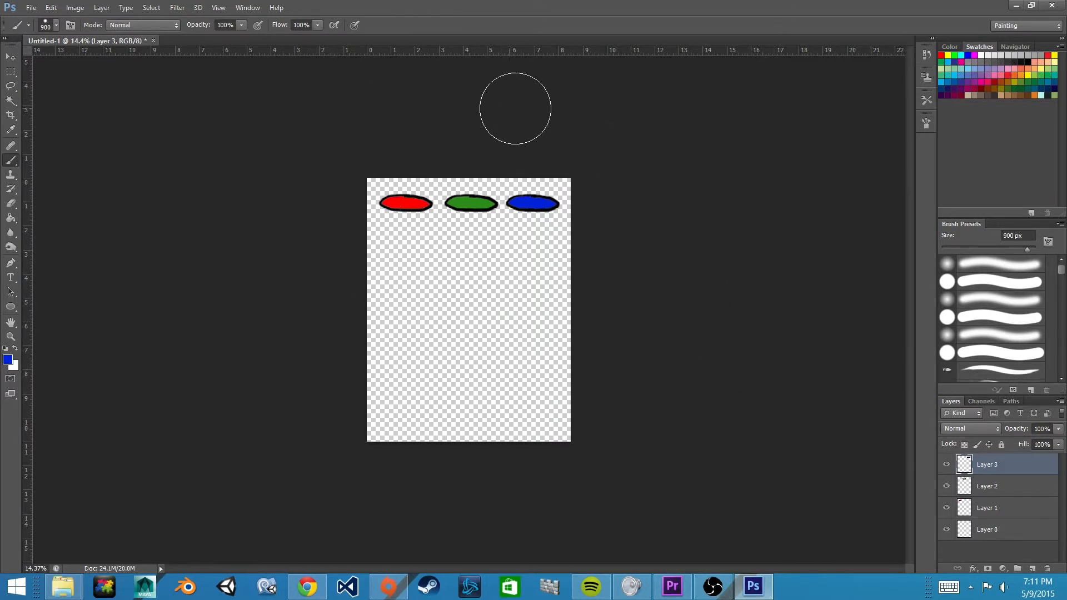
mouse_move(342, 133)
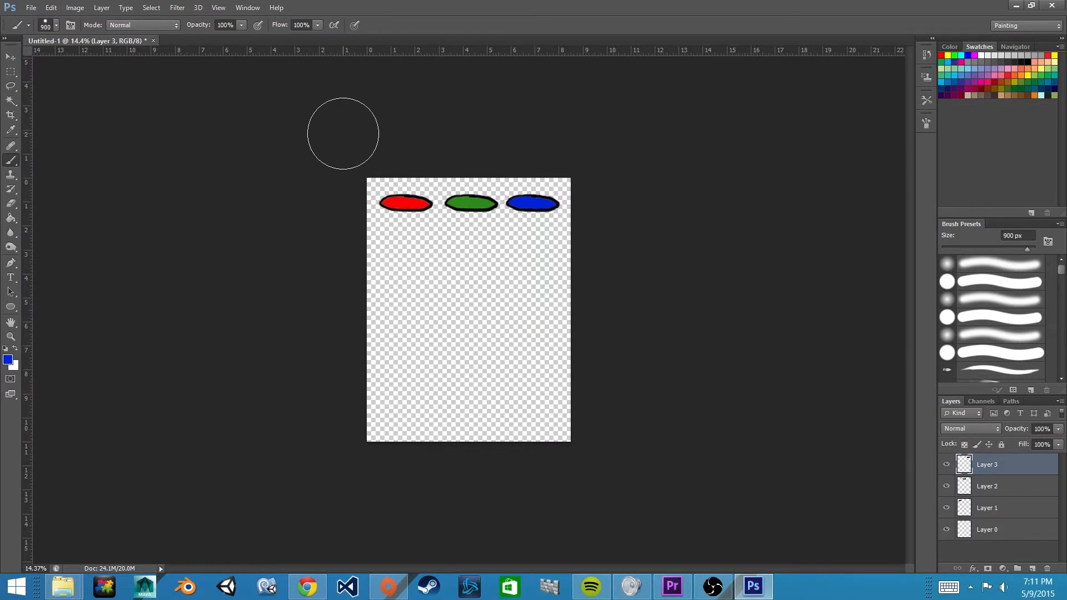
mouse_move(493, 184)
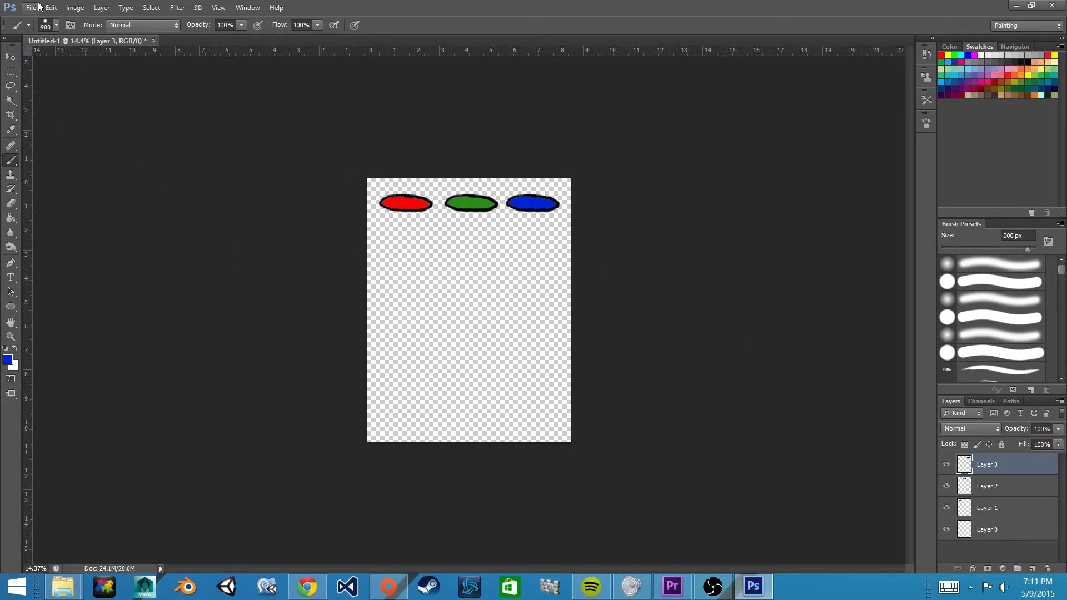
Save the document as Platforms.psd in the Info Gamer > PhotoshopFiles folder.
left_click(35, 7)
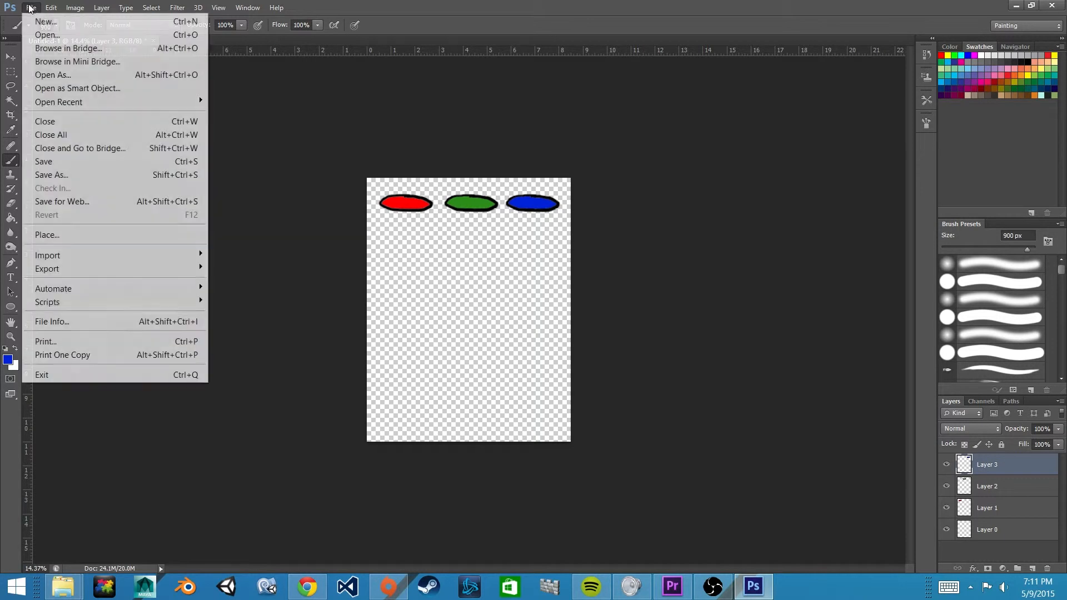
mouse_move(82, 179)
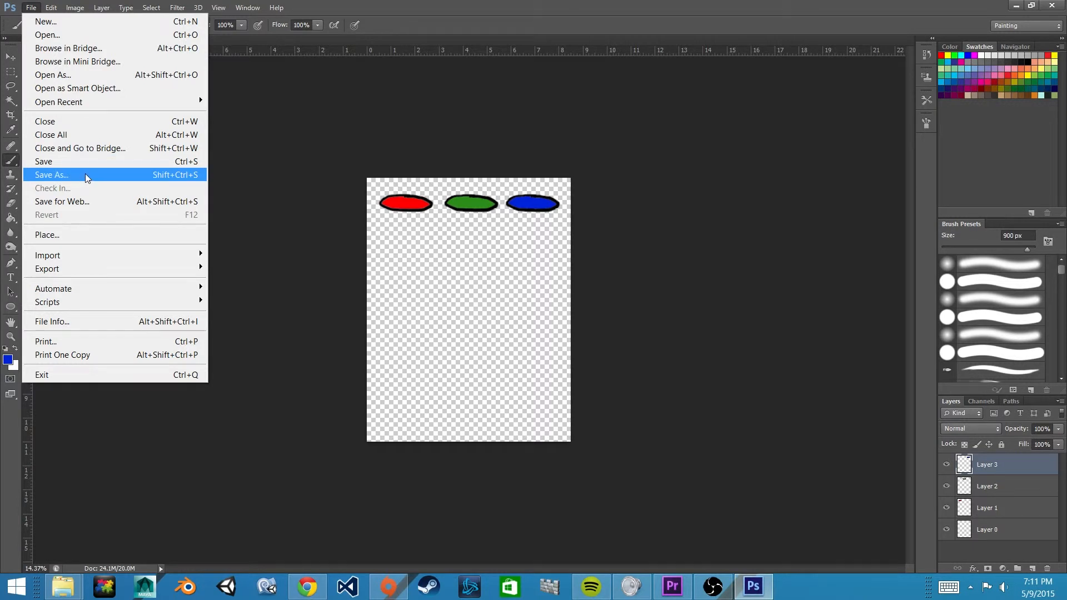
left_click(51, 174)
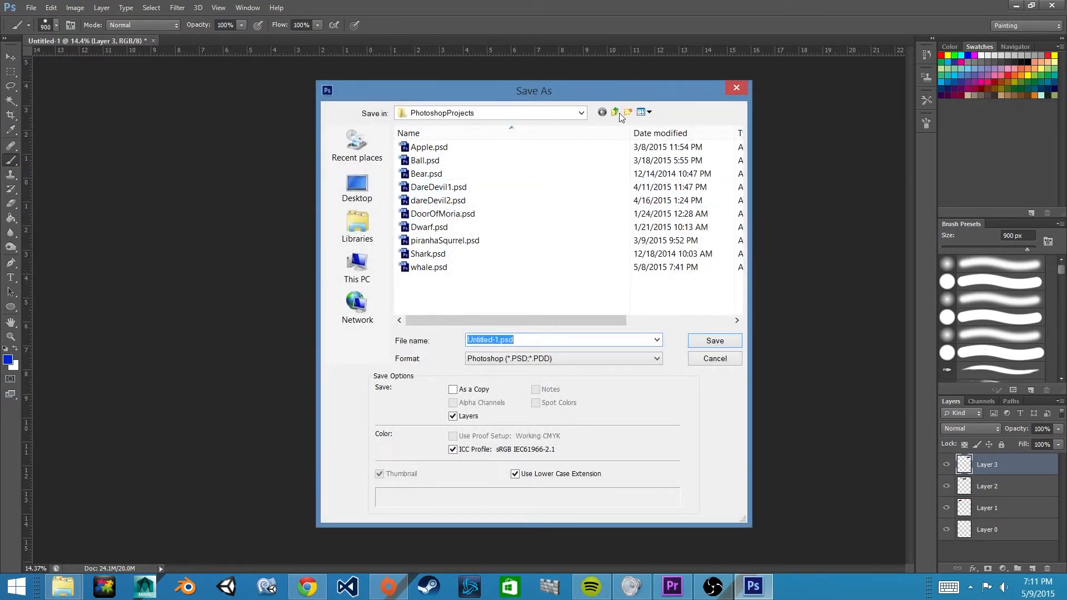
left_click(616, 112)
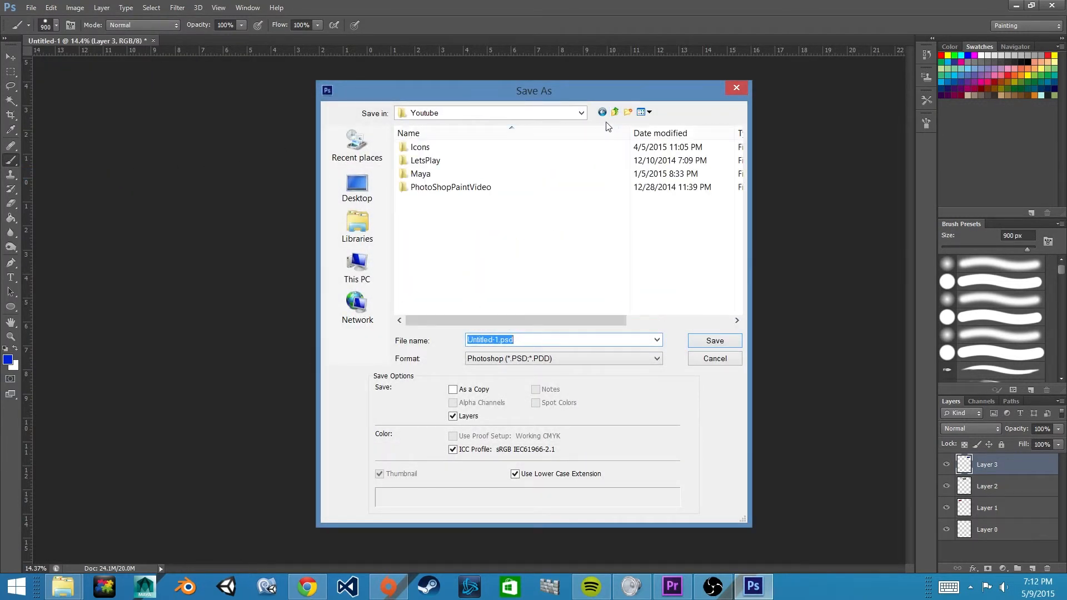
left_click(615, 112)
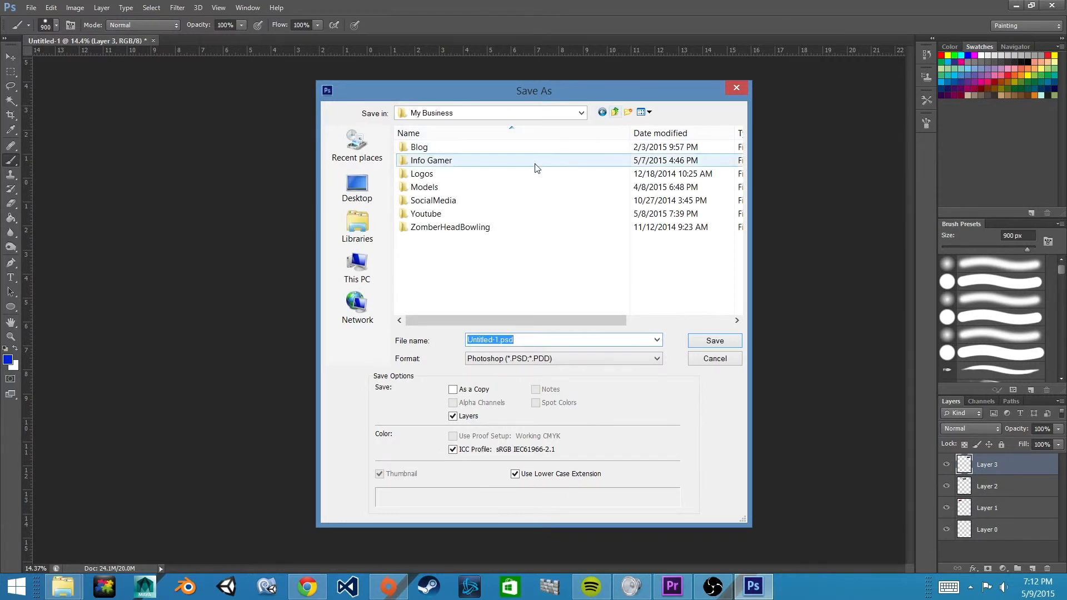
double_click(431, 160)
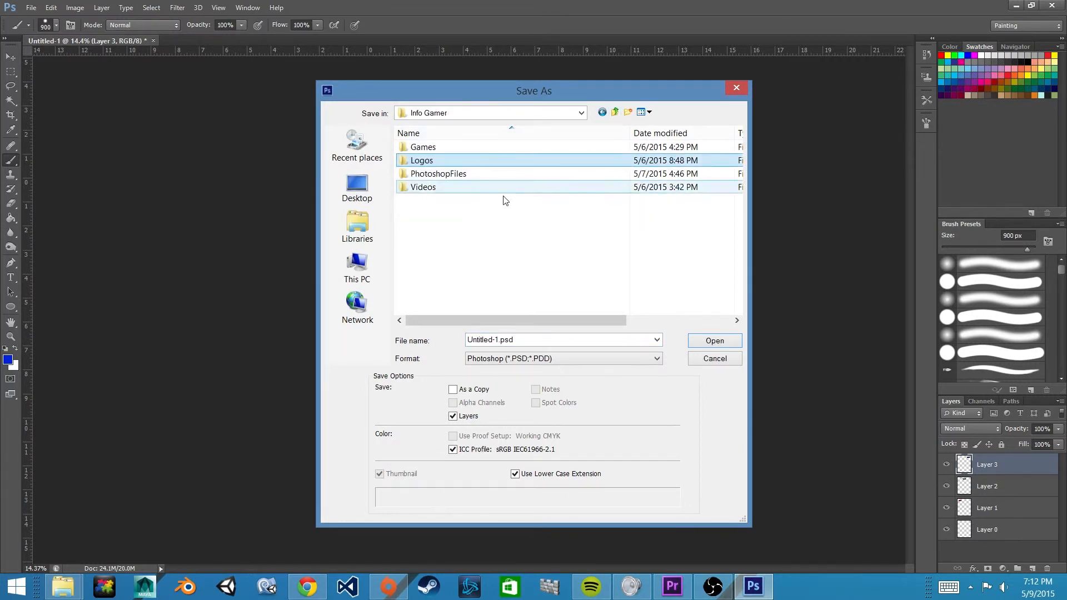
double_click(438, 173)
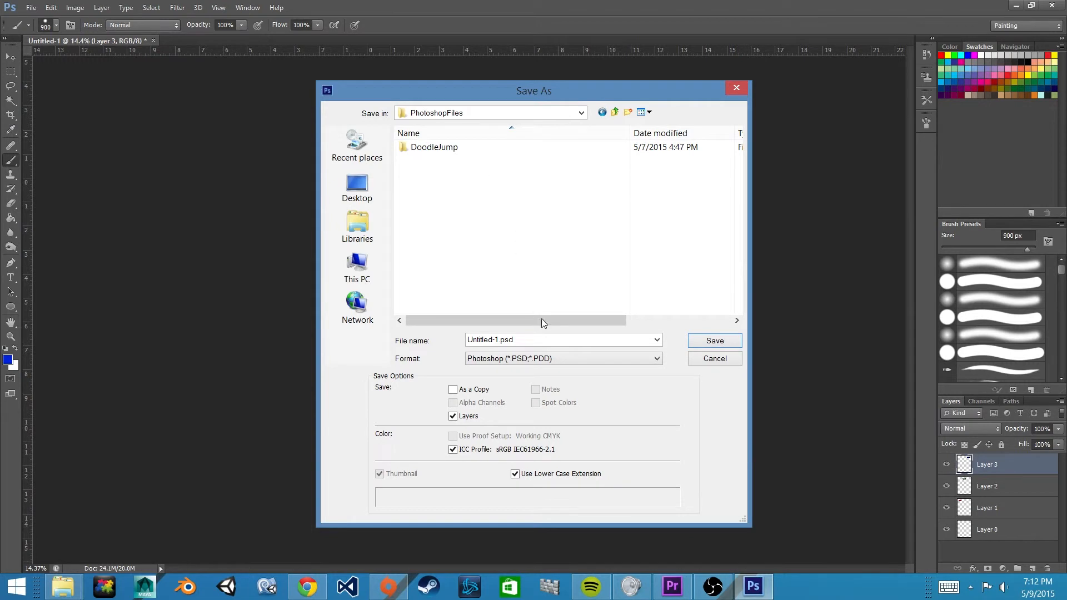
left_click(558, 340)
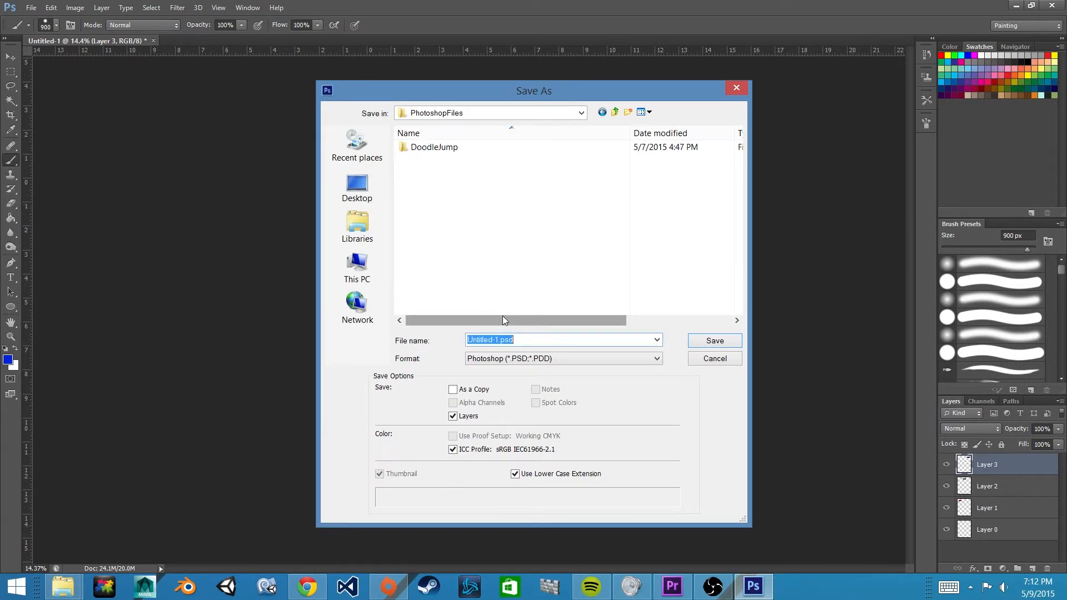
type("Platt")
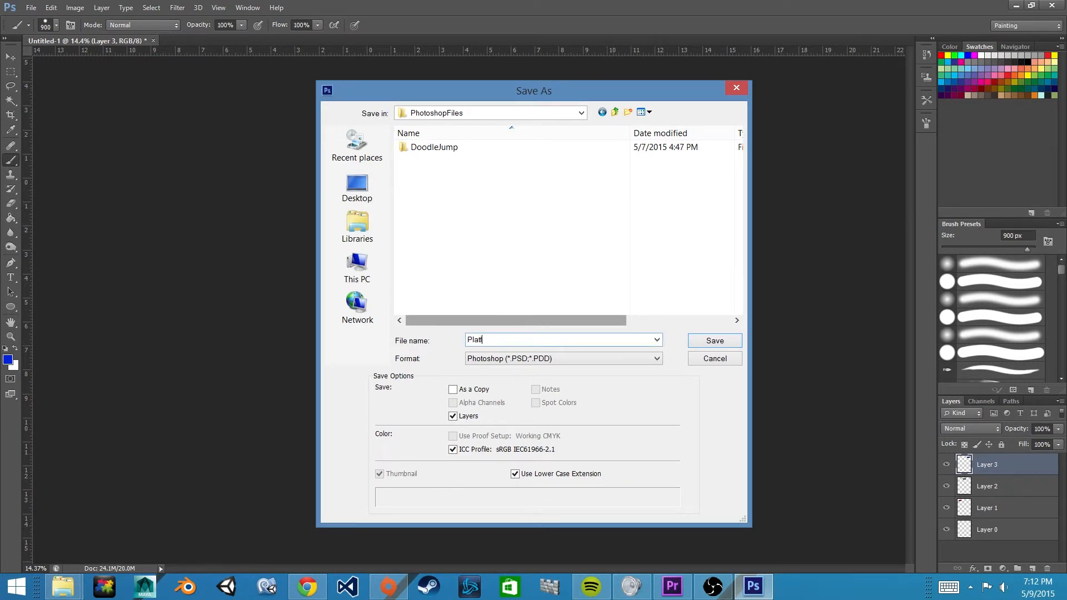
left_click(715, 341)
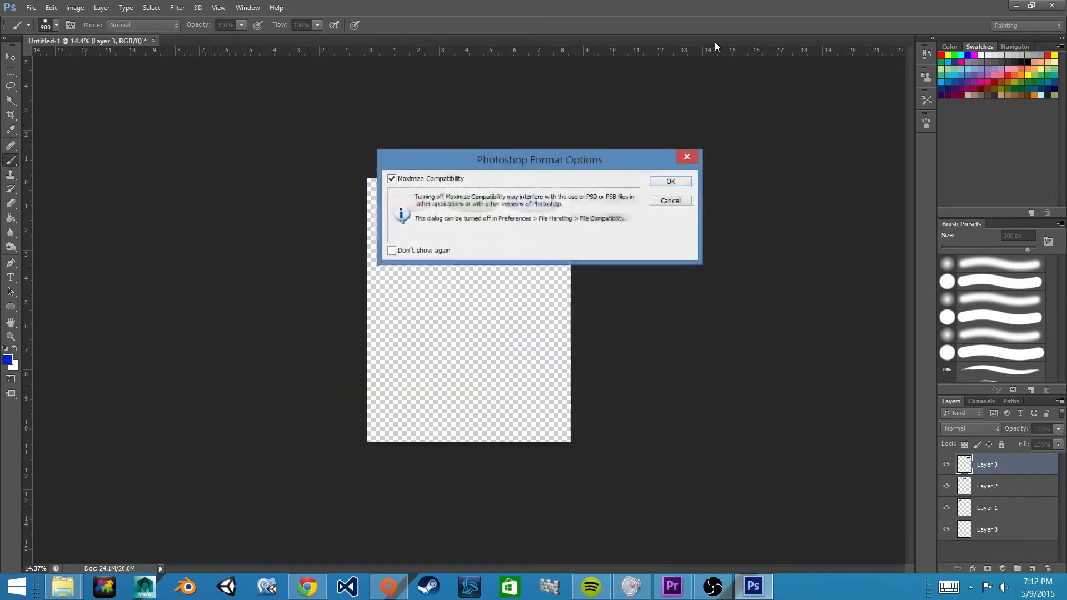
mouse_move(681, 191)
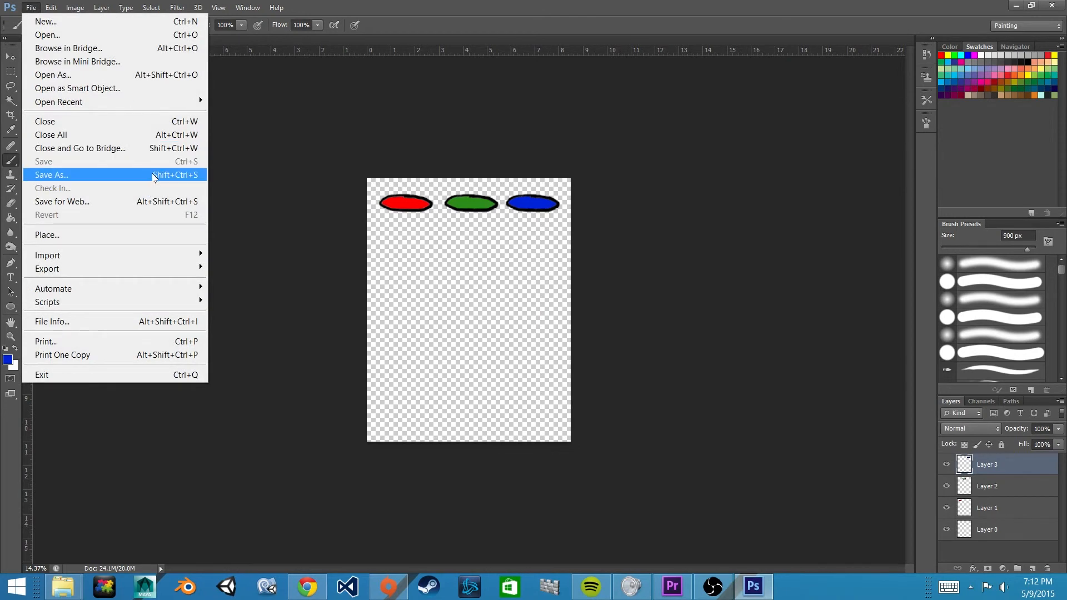
Save a PNG copy into Games > PlatformJumper > Assets > Sprite as Platforms.png.
left_click(51, 174)
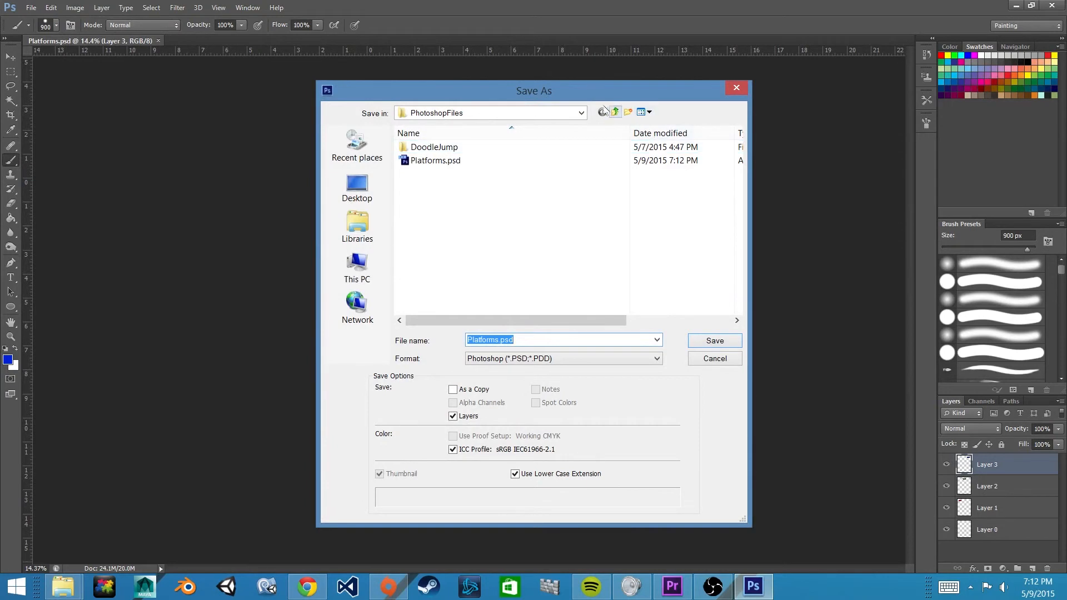
left_click(615, 112)
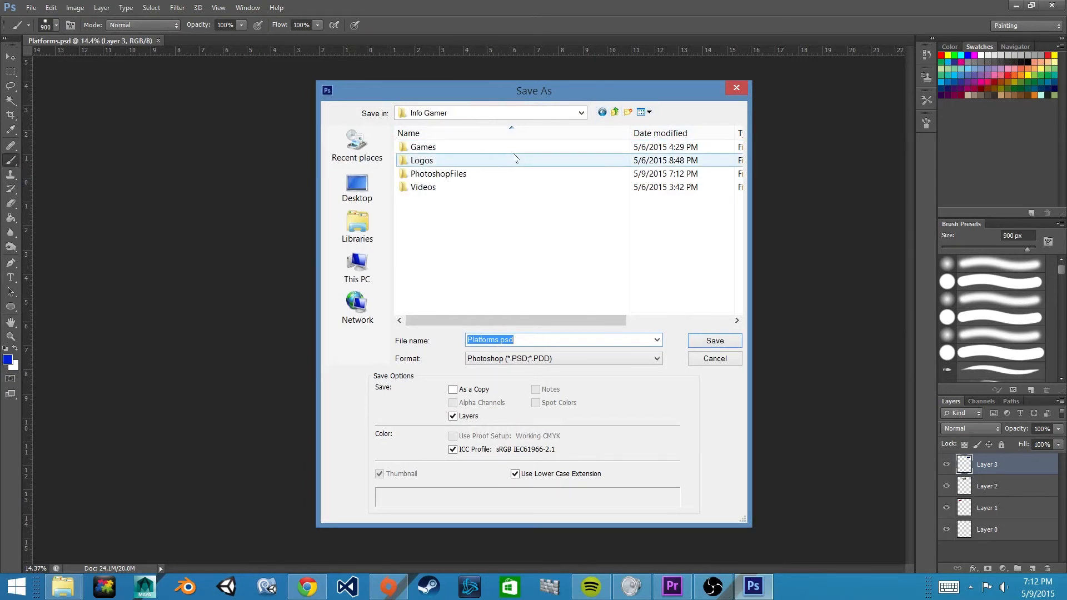
double_click(425, 147)
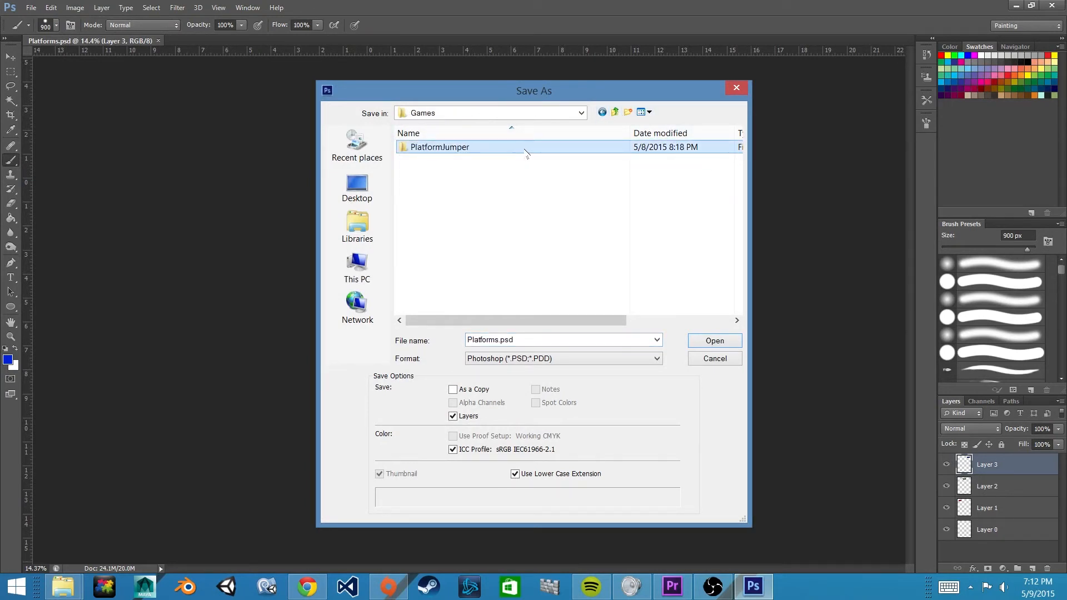
double_click(439, 147)
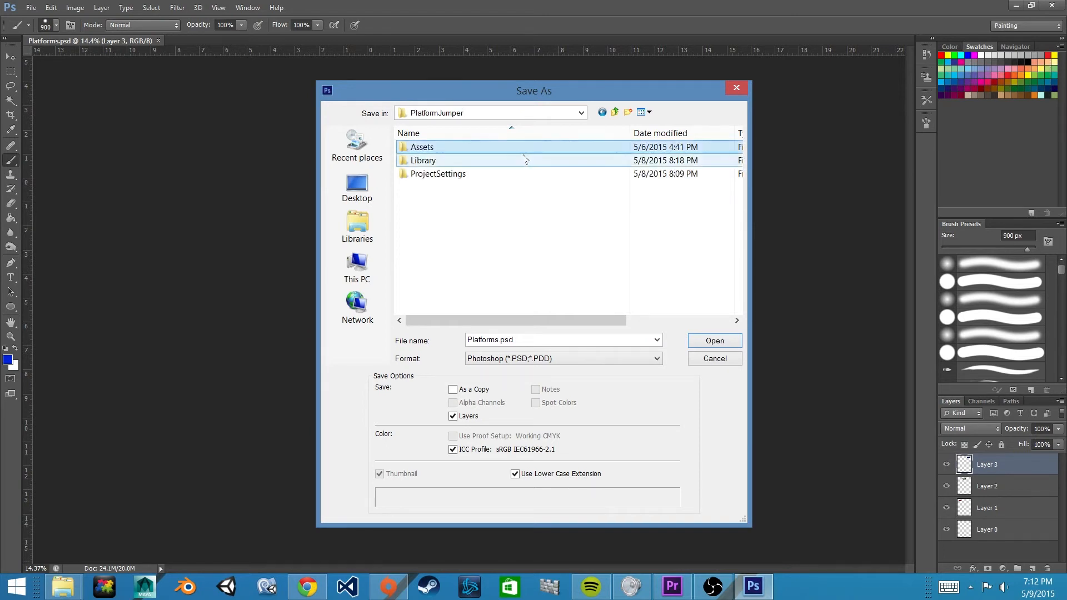
double_click(422, 146)
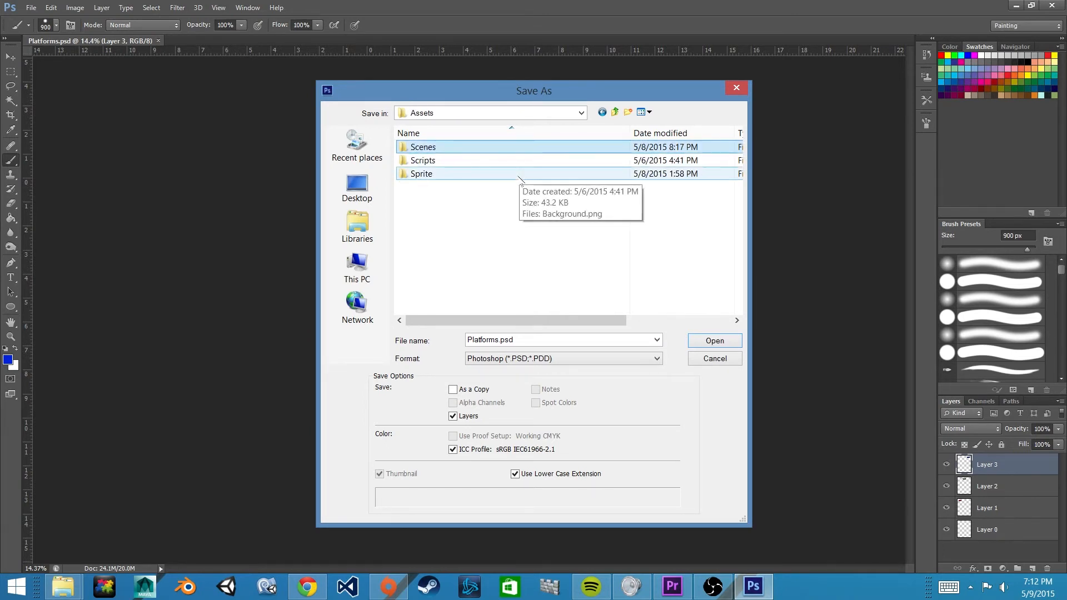
left_click(423, 173)
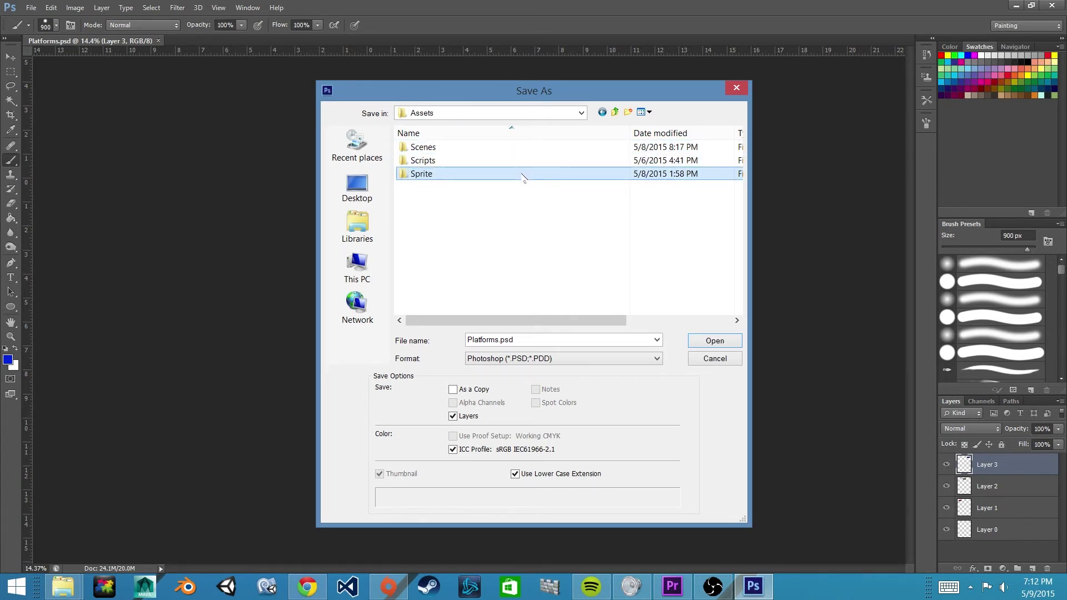
double_click(420, 174)
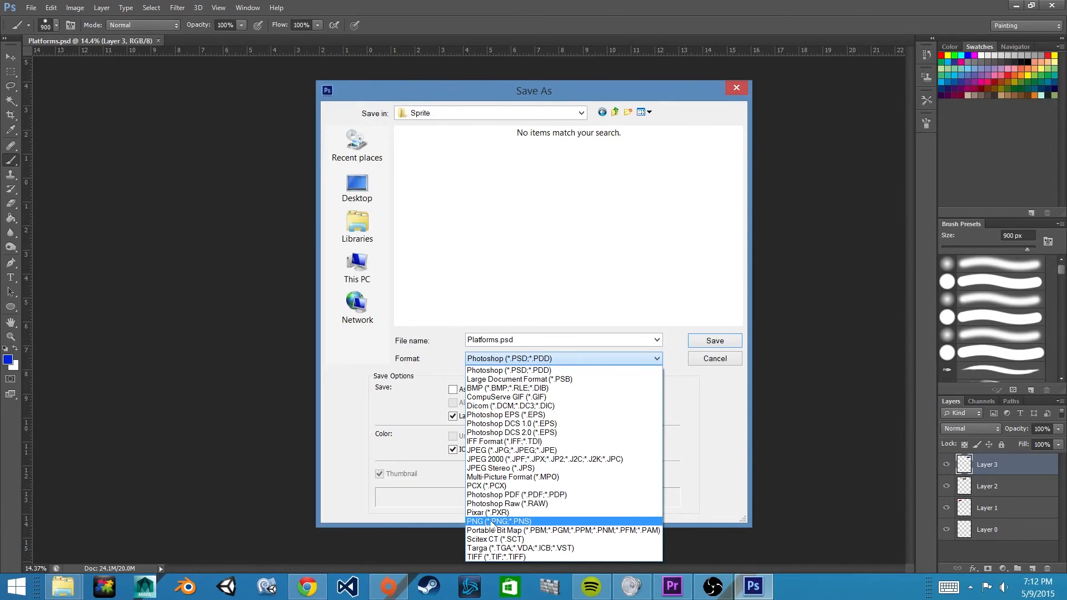
left_click(493, 522)
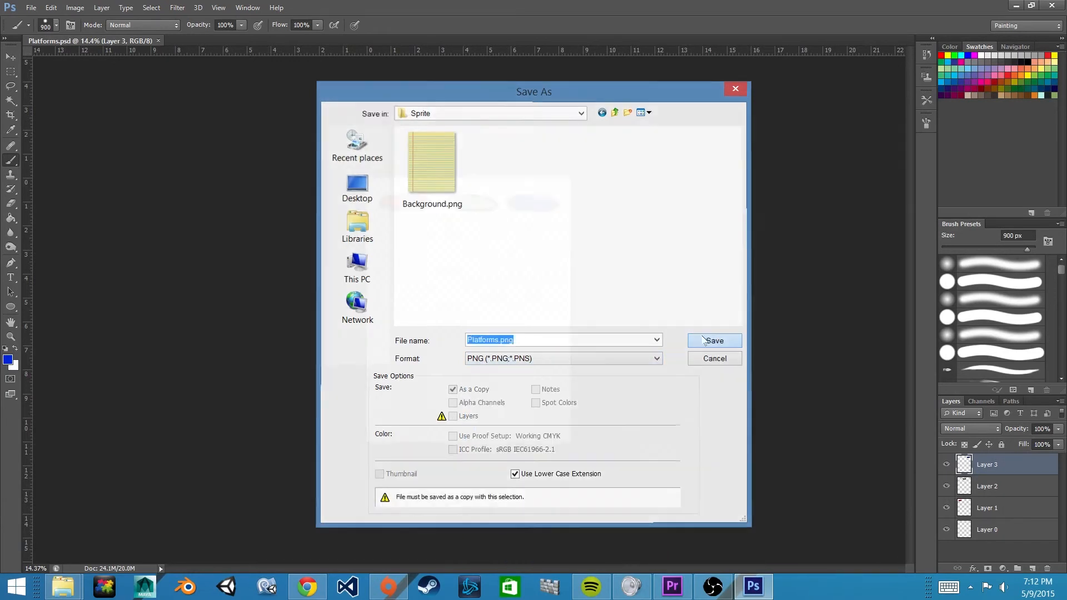
left_click(714, 341)
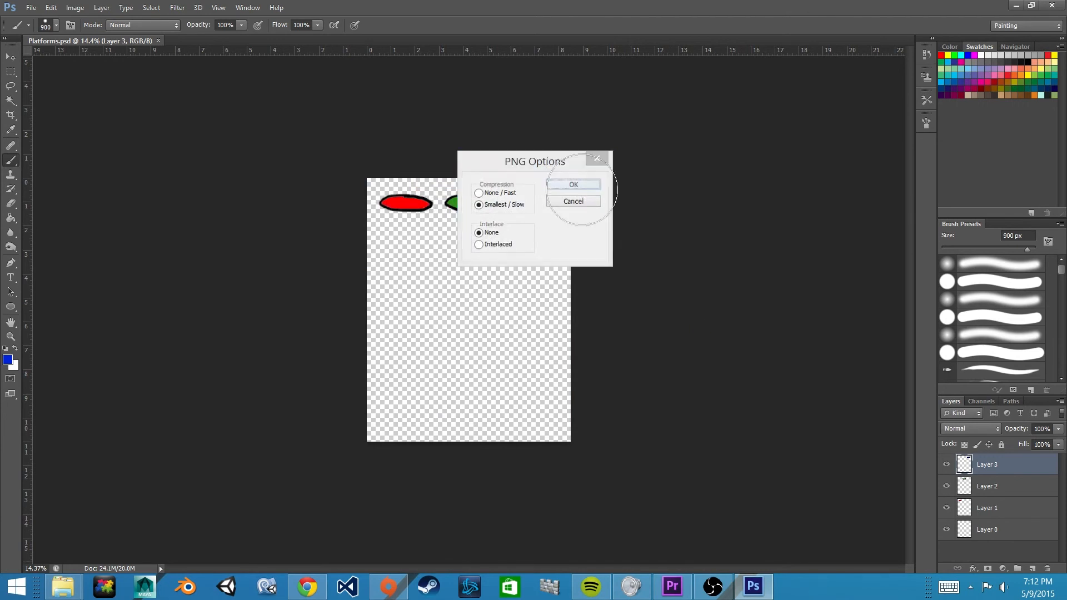
left_click(574, 184)
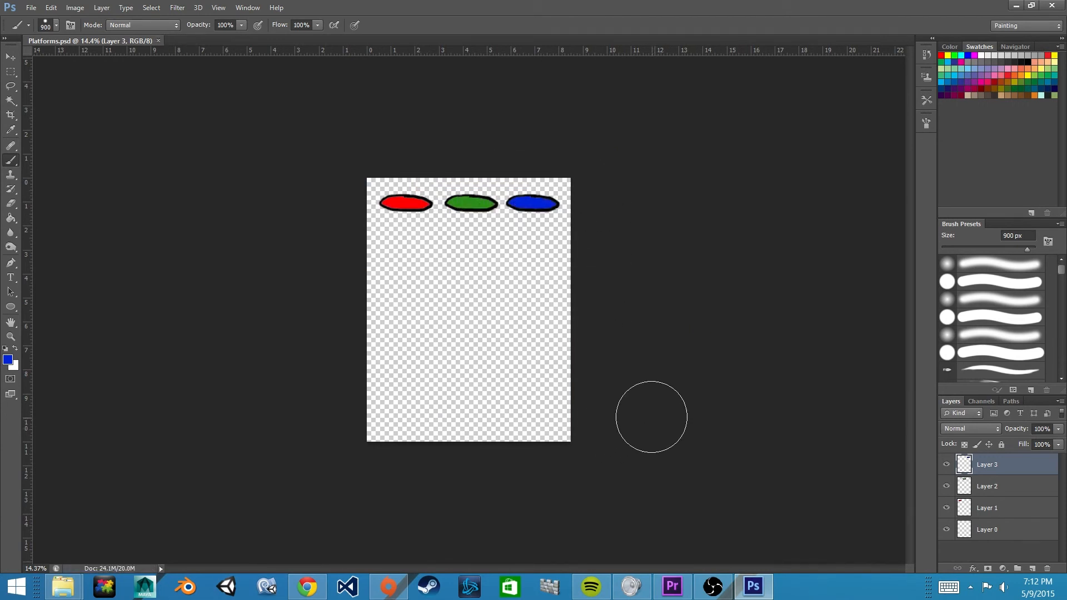
mouse_move(585, 355)
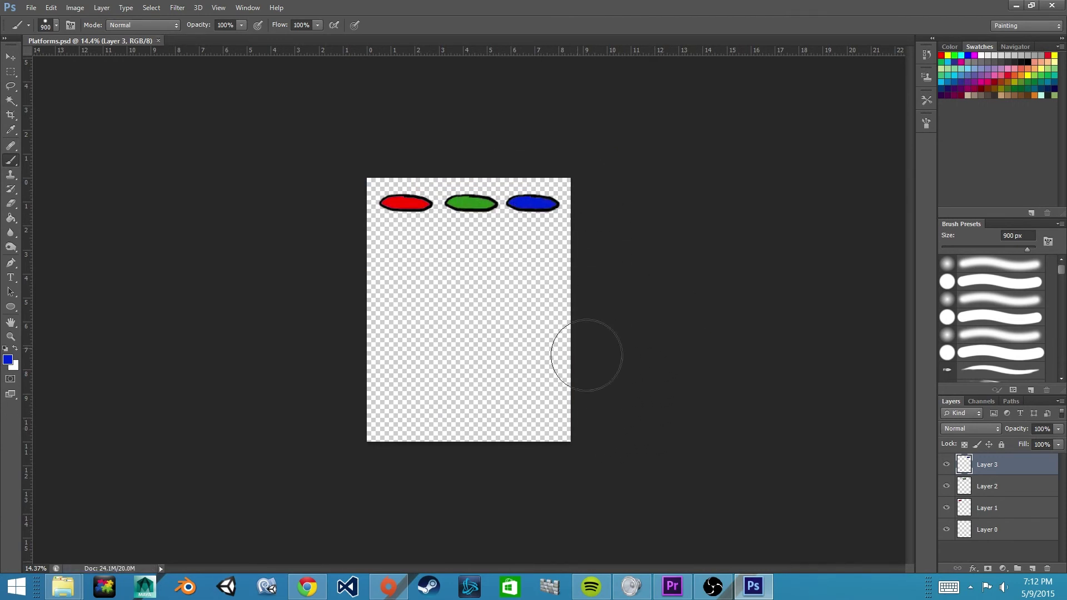